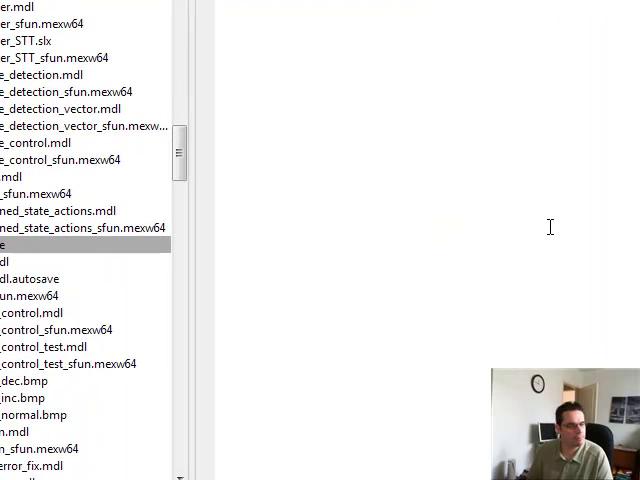
mouse_move(230, 278)
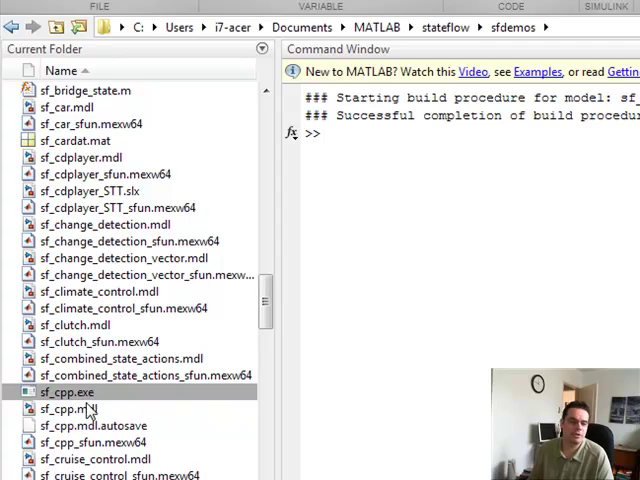
Scroll the Current Folder listing down toward the sf_cpp.mdl demo model
scroll("down", 3)
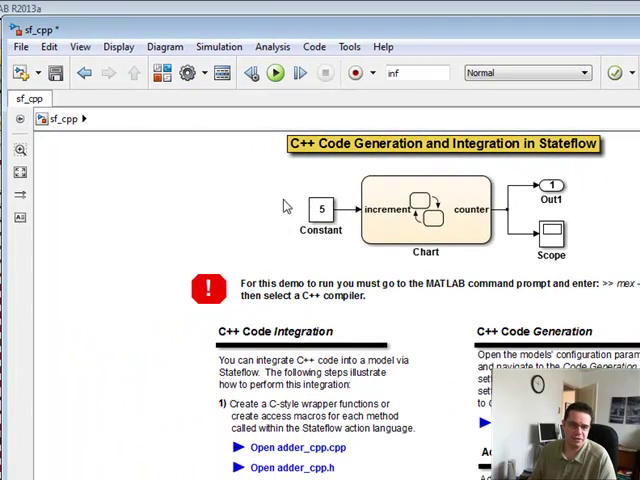
mouse_move(356, 252)
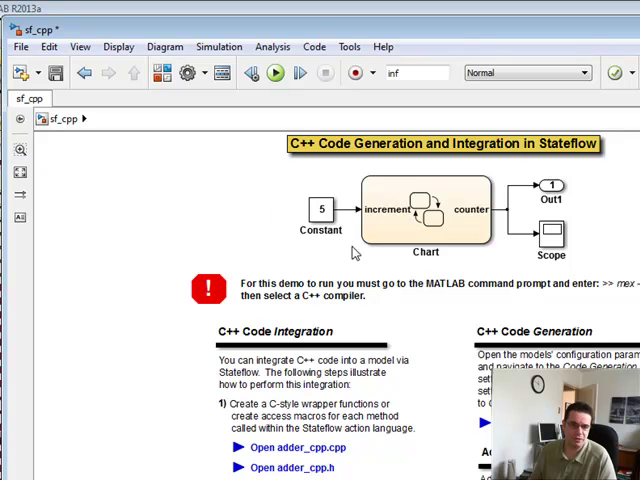
mouse_move(330, 192)
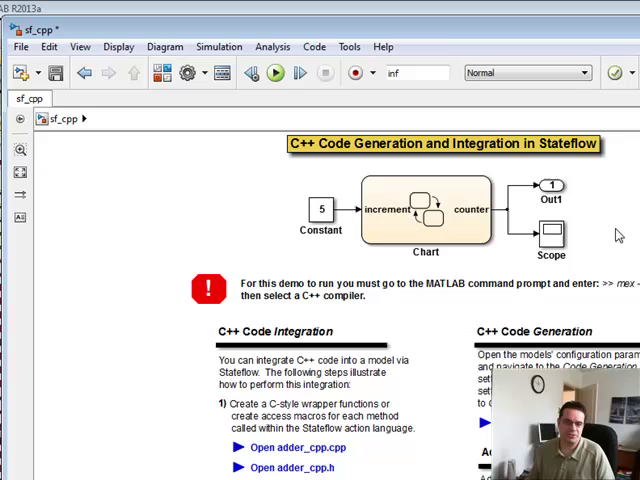
mouse_move(284, 166)
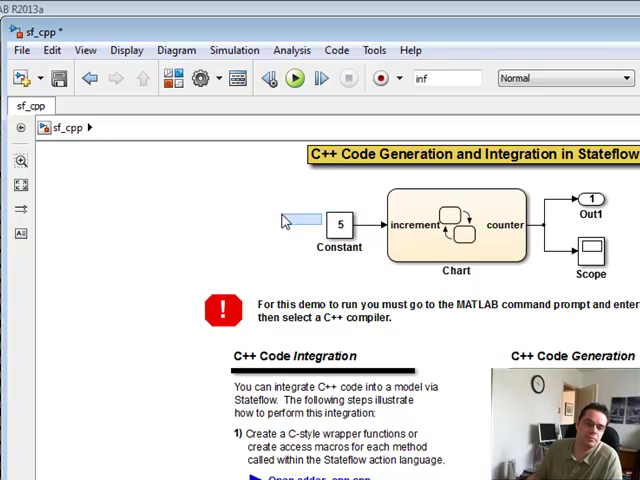
left_click_drag(340, 222, 200, 172)
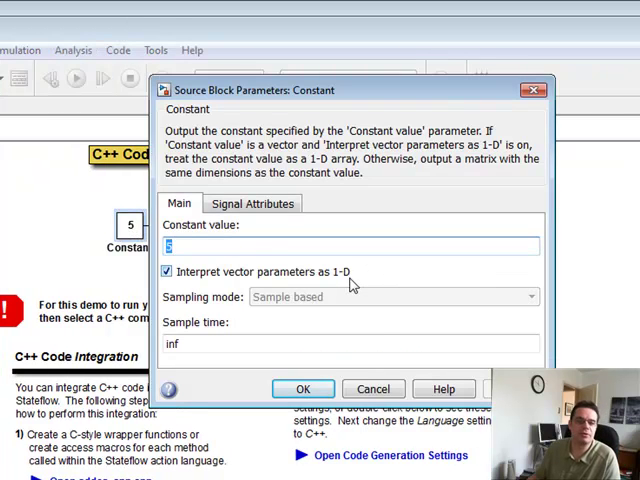
left_click(252, 204)
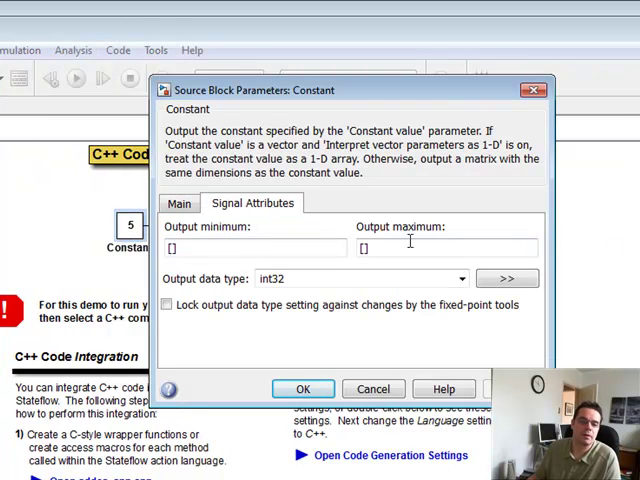
left_click(180, 204)
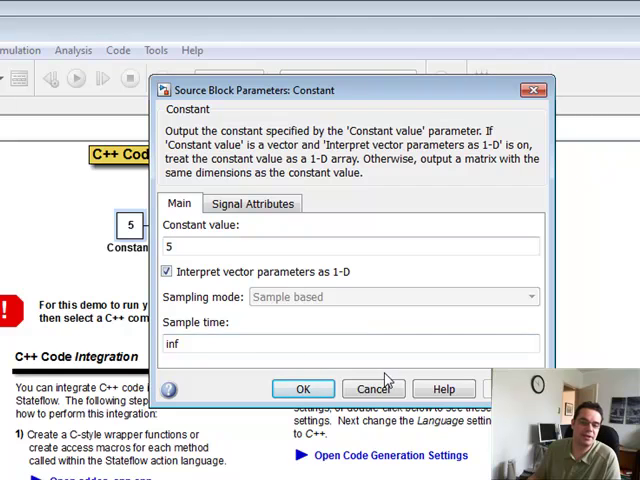
mouse_move(268, 328)
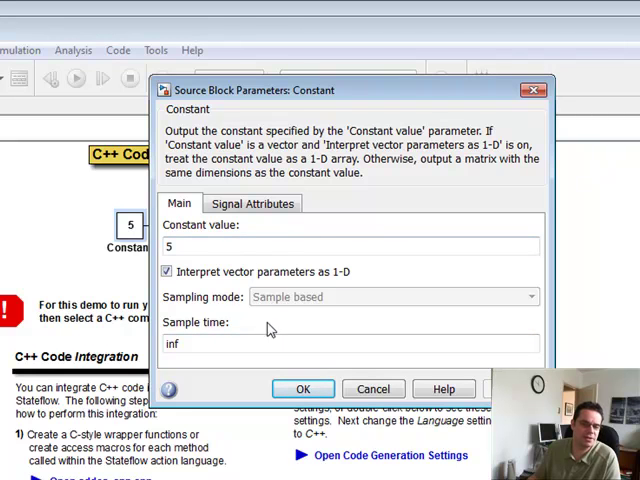
mouse_move(444, 420)
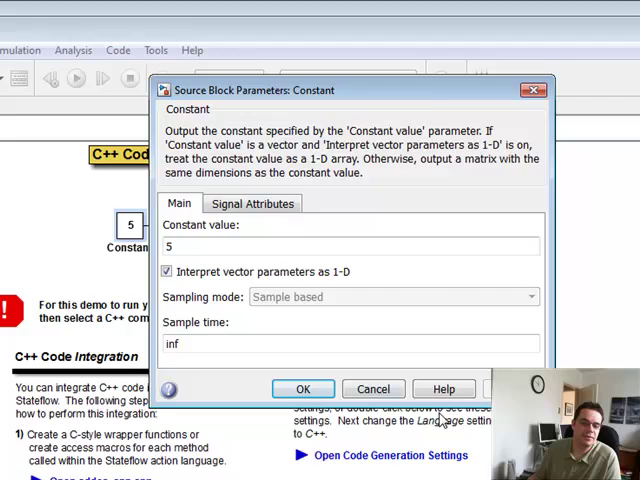
left_click(304, 388)
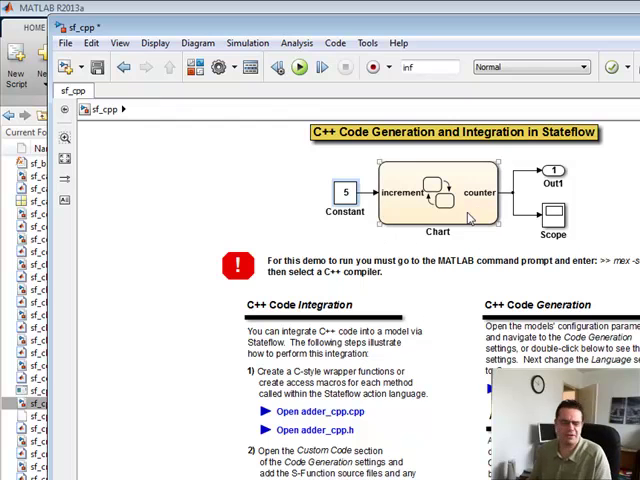
mouse_move(468, 218)
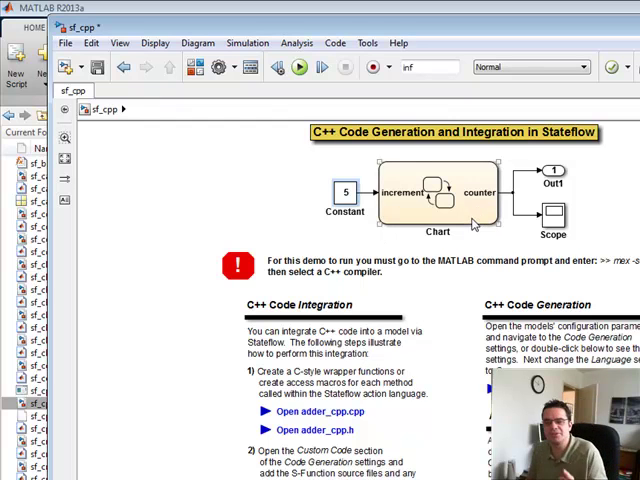
mouse_move(480, 208)
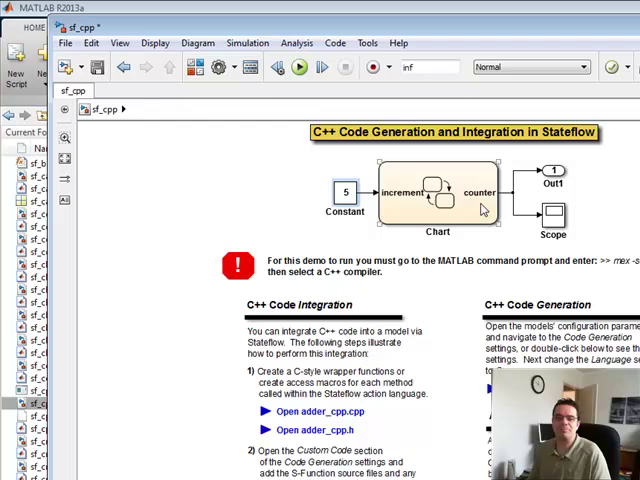
mouse_move(490, 212)
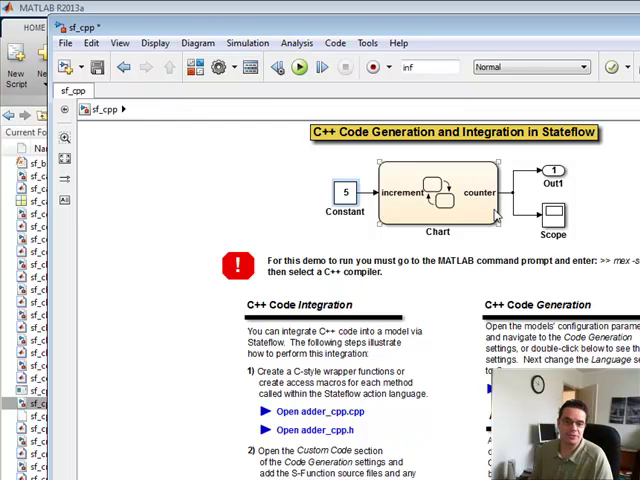
Open the Chart block's state diagram with its under_100 and over_100 counter states
double_click(434, 196)
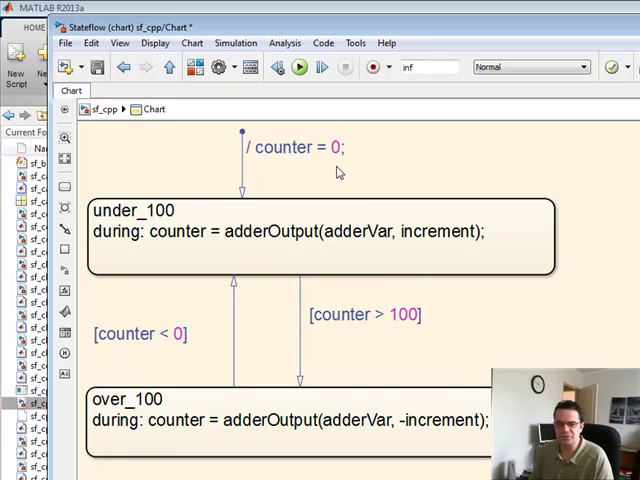
left_click(316, 232)
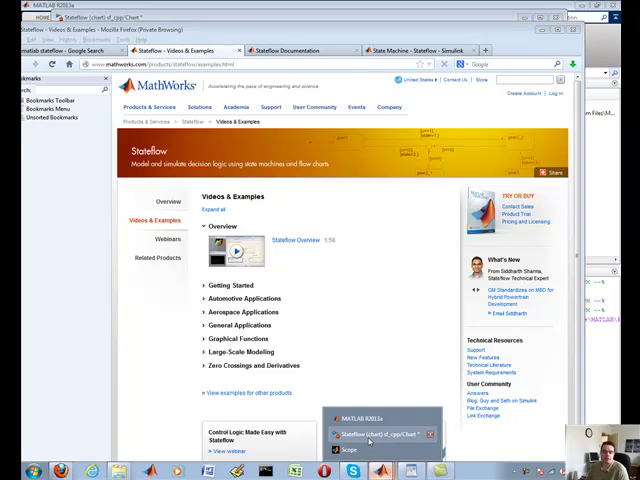
Browse the Stateflow videos and examples list, including Graphical Functions
left_click(376, 434)
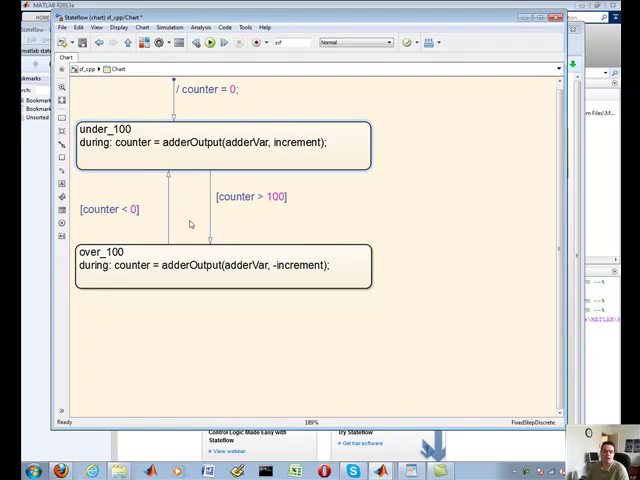
mouse_move(372, 96)
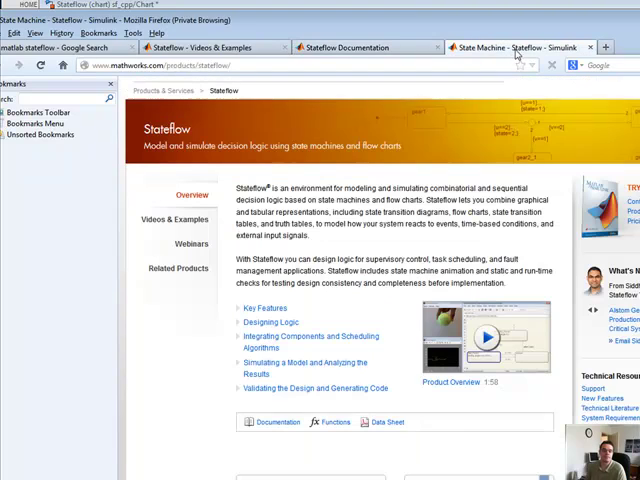
mouse_move(588, 170)
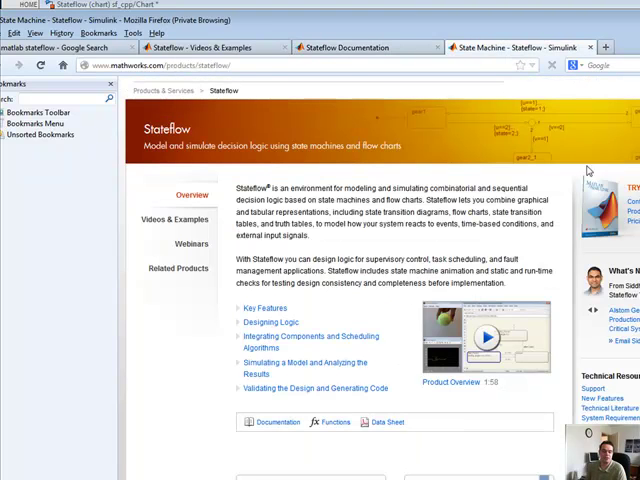
left_click(192, 218)
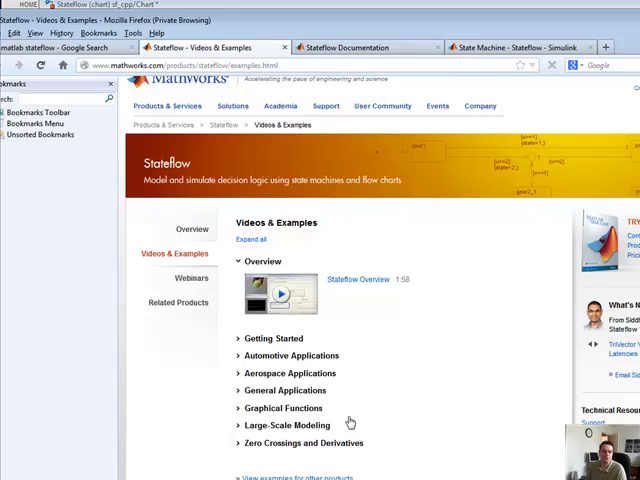
scroll("down", 3)
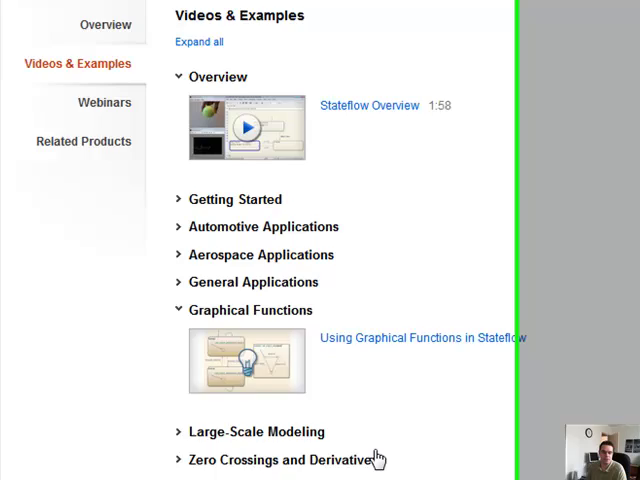
scroll("up", 3)
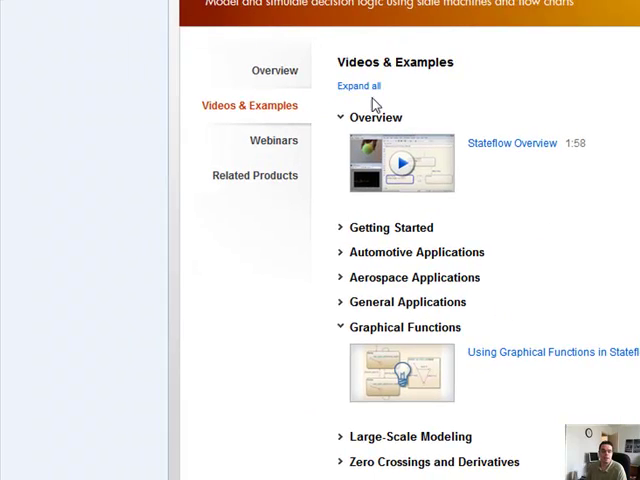
Visit the Stateflow webinars page, then return to the product overview
left_click(272, 140)
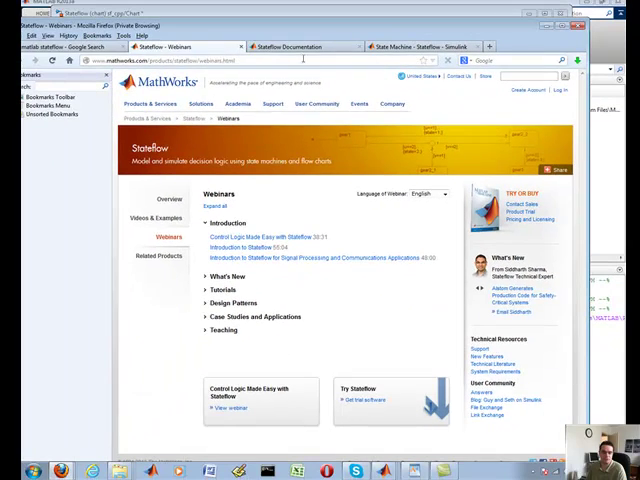
left_click(296, 46)
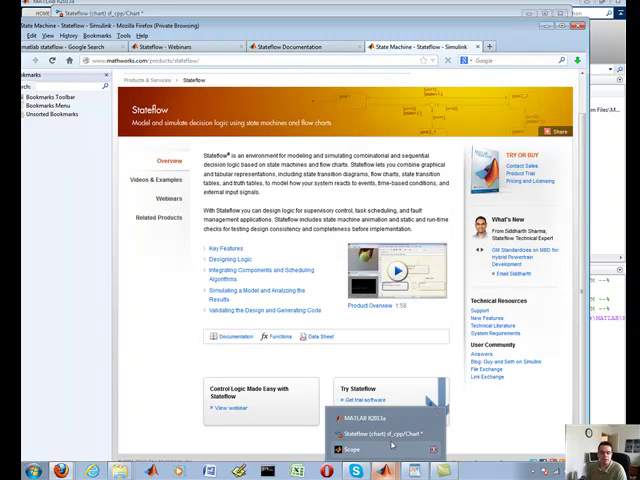
Move between the chart's state diagram and the sf_cpp model's top level, ending at the top
left_click(380, 432)
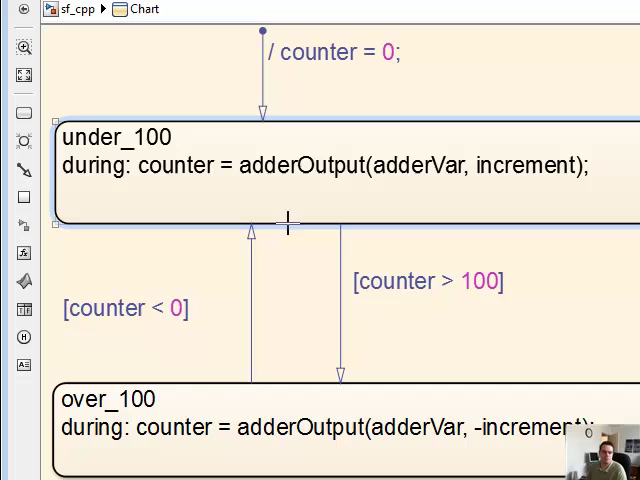
mouse_move(290, 148)
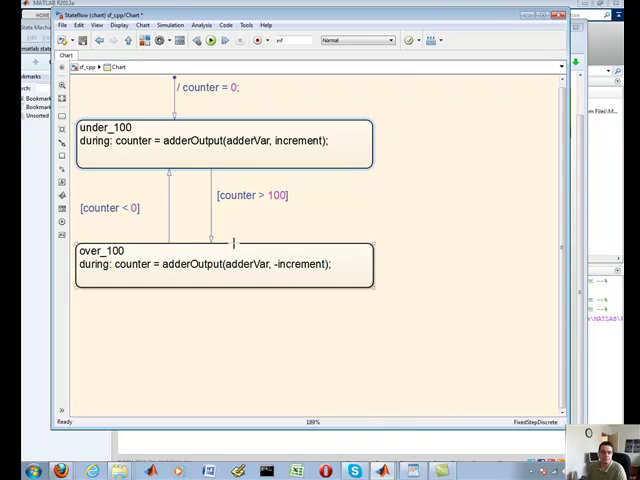
left_click(82, 68)
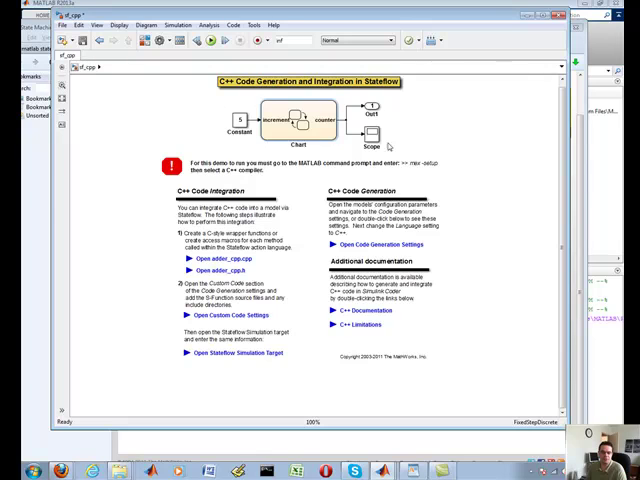
double_click(284, 116)
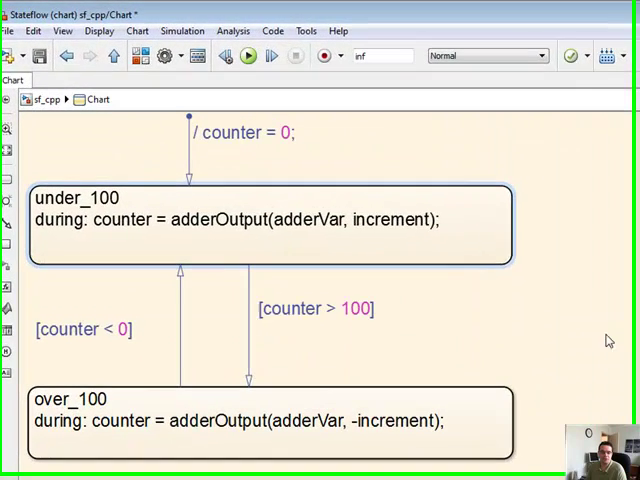
left_click(48, 100)
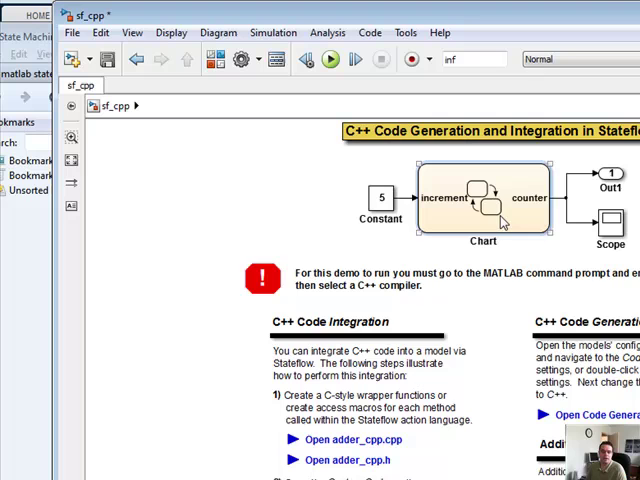
mouse_move(464, 222)
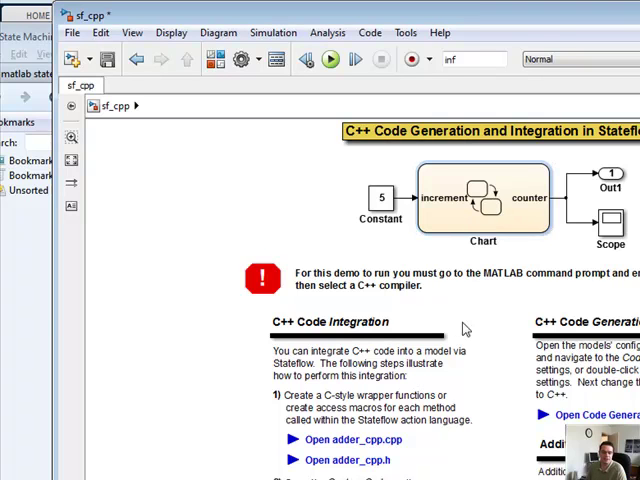
Scroll through the demo notes on C++ code integration and generation steps
left_click(352, 440)
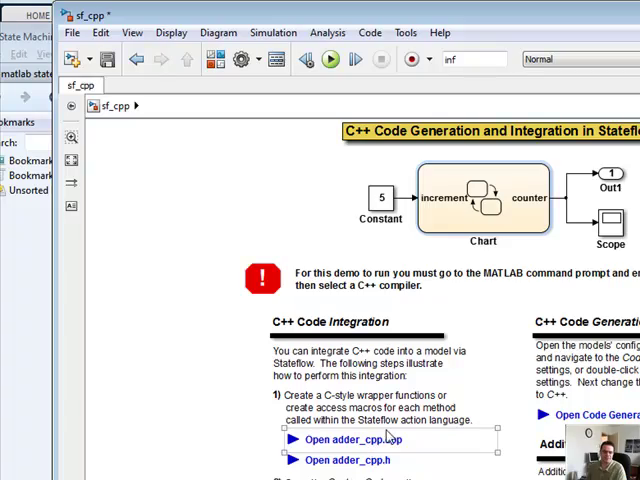
scroll("down", 3)
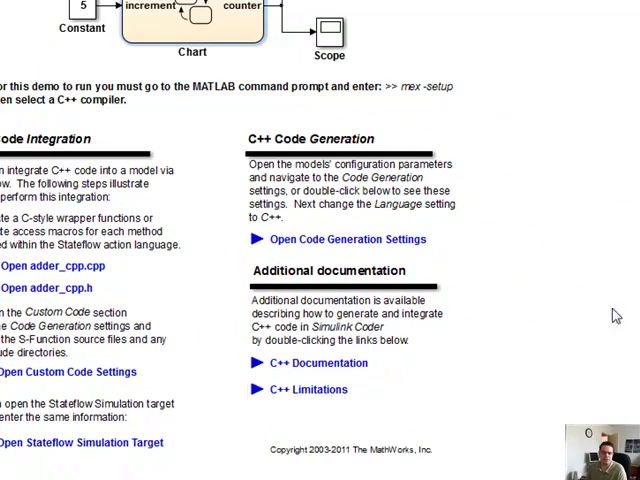
scroll("up", 3)
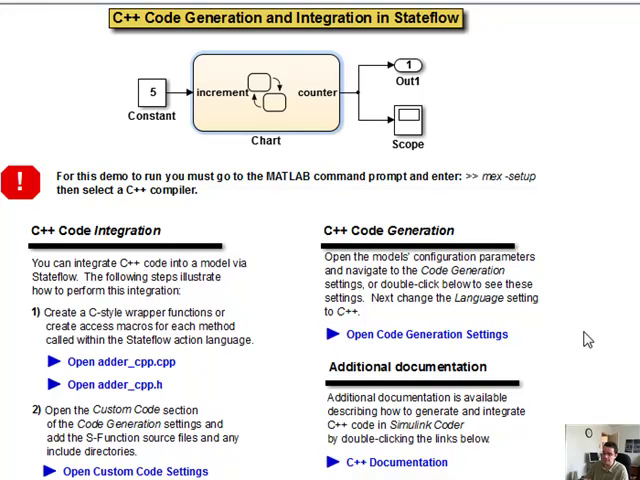
scroll("down", 3)
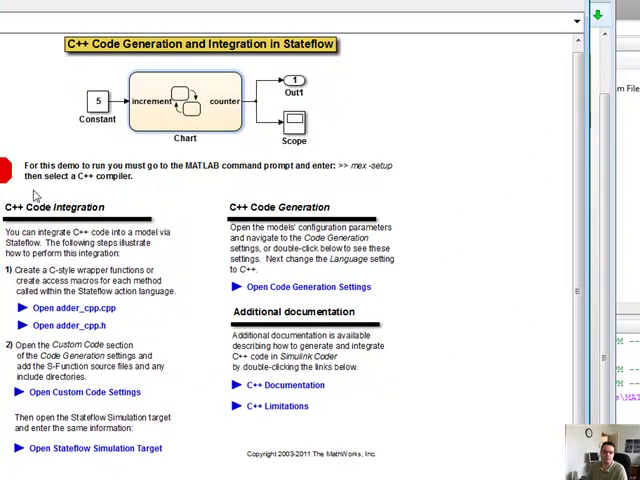
left_click(88, 308)
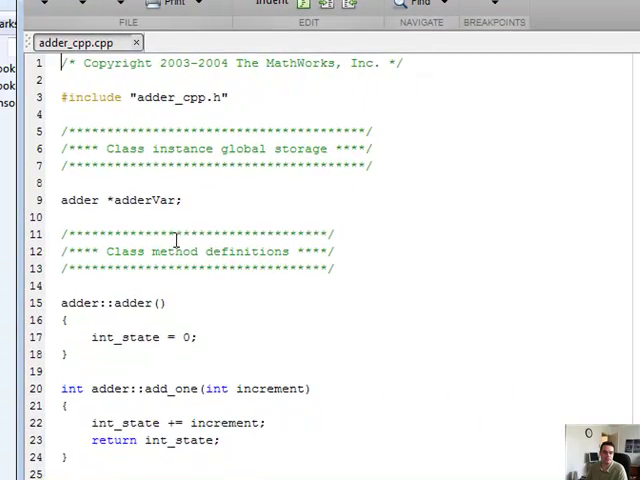
scroll("down", 3)
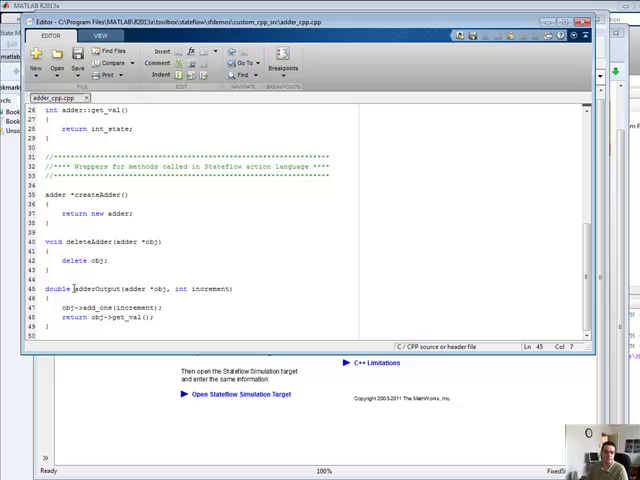
double_click(96, 288)
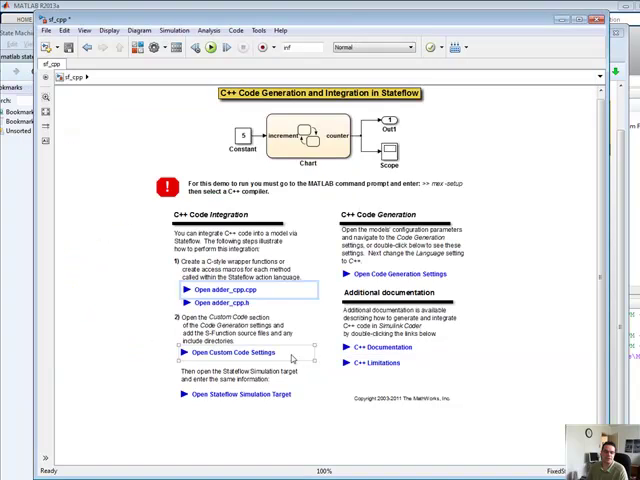
left_click(216, 304)
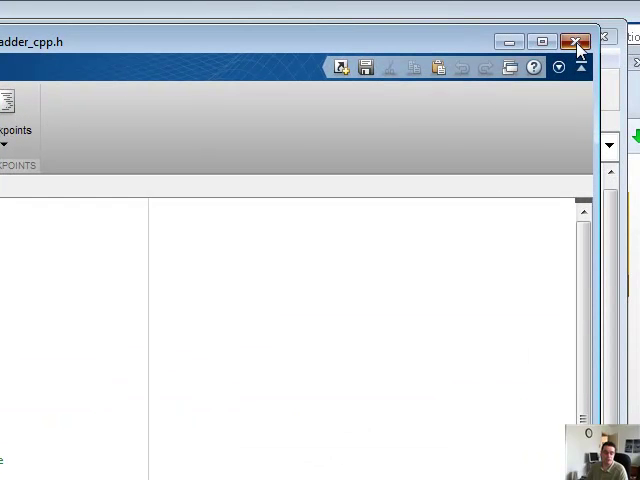
left_click(578, 40)
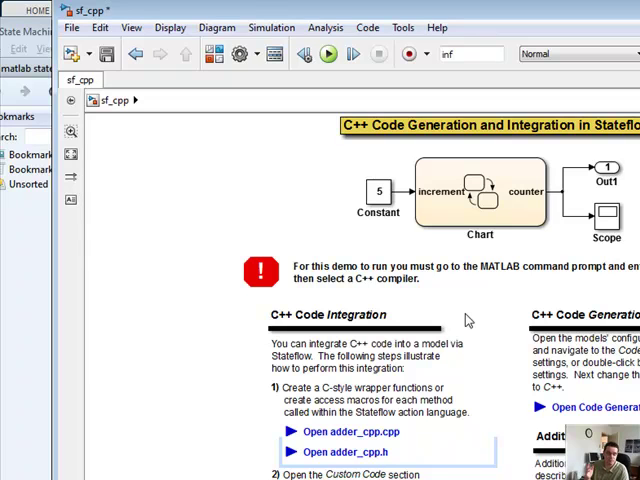
scroll("down", 3)
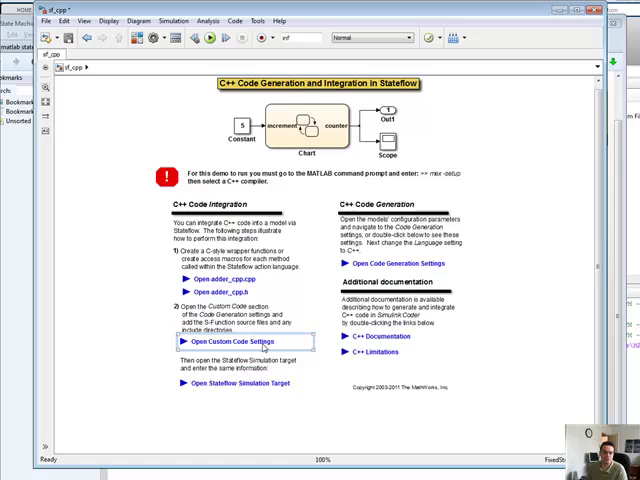
left_click(224, 342)
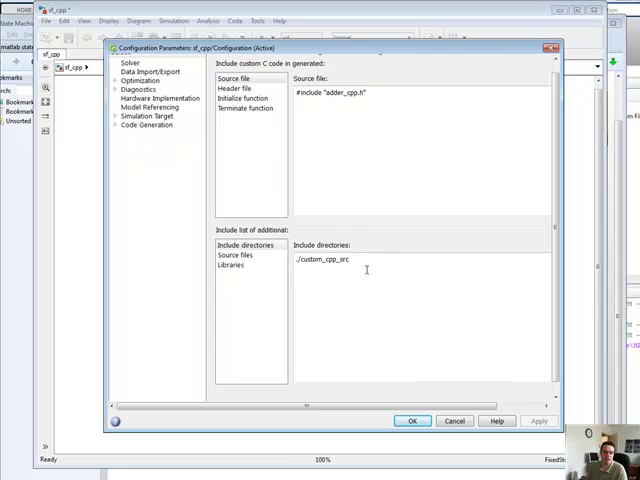
mouse_move(332, 376)
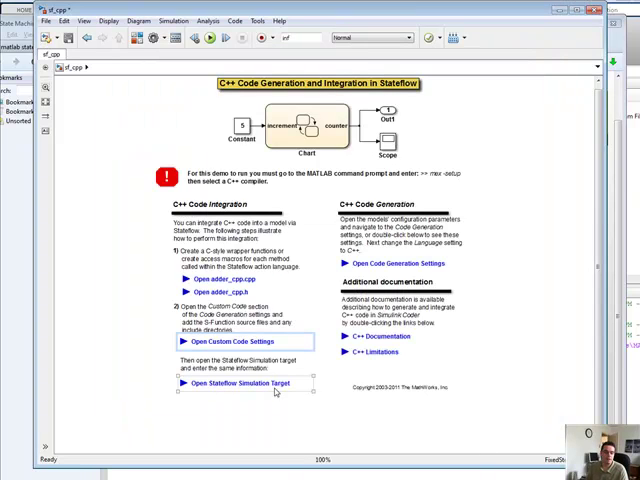
left_click(228, 340)
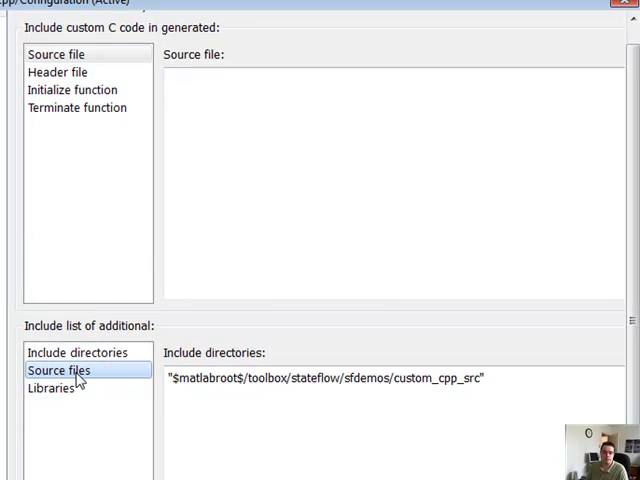
left_click(60, 370)
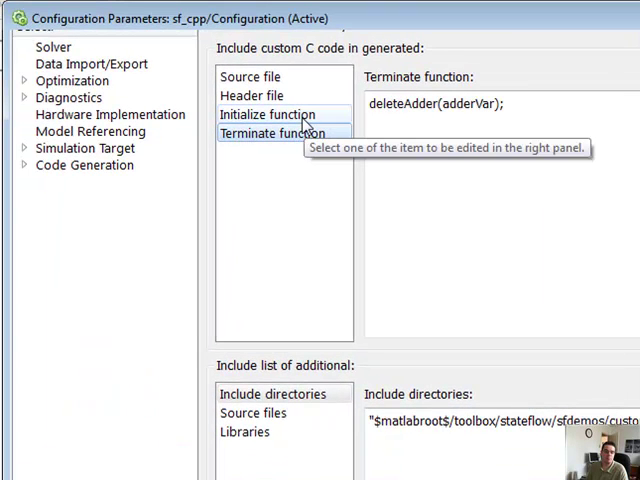
left_click(252, 96)
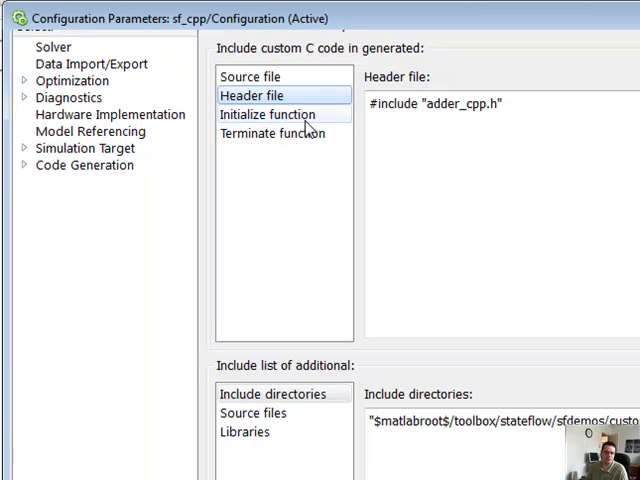
left_click(252, 96)
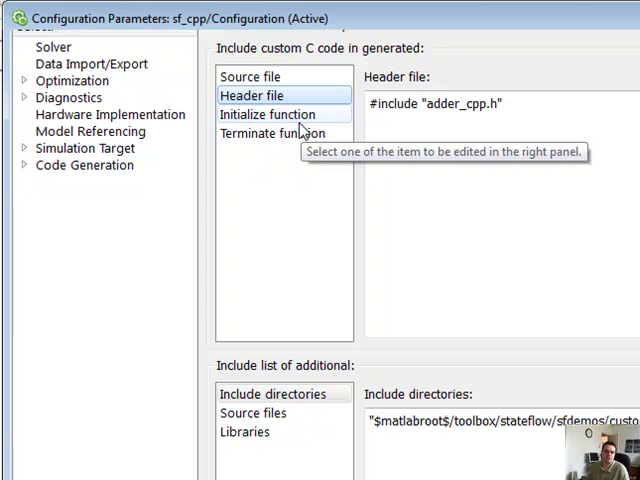
left_click(252, 76)
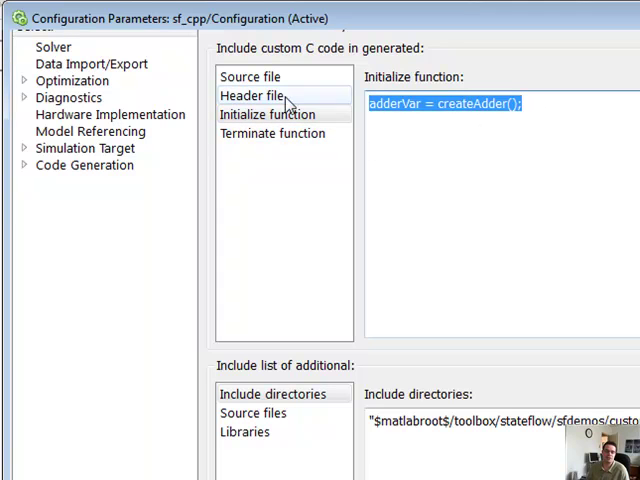
left_click(272, 132)
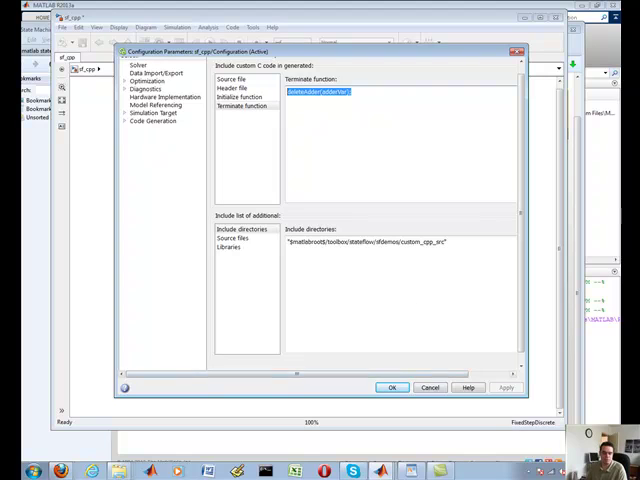
left_click(428, 388)
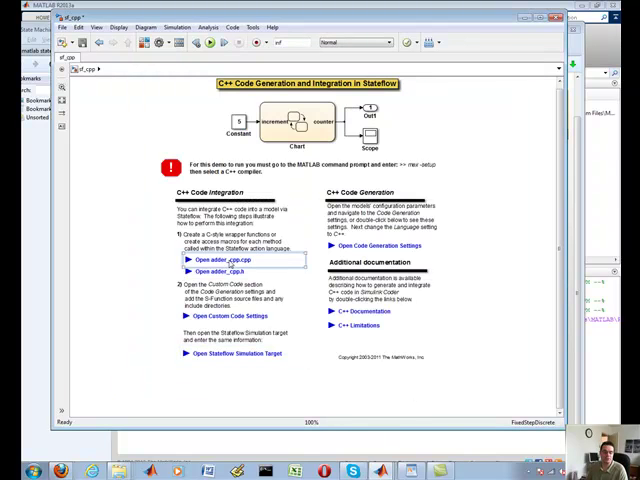
left_click(224, 260)
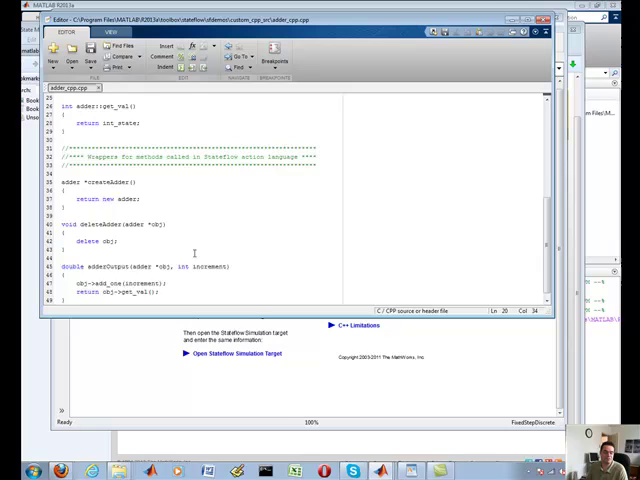
scroll("up", 3)
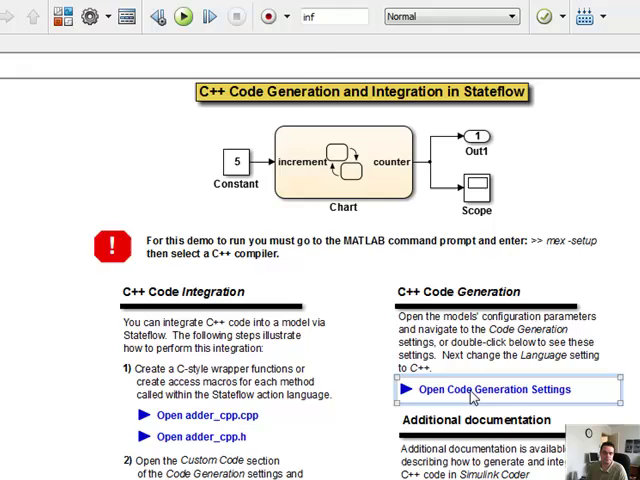
Go into the code generation settings to choose C++ as the language
left_click(492, 388)
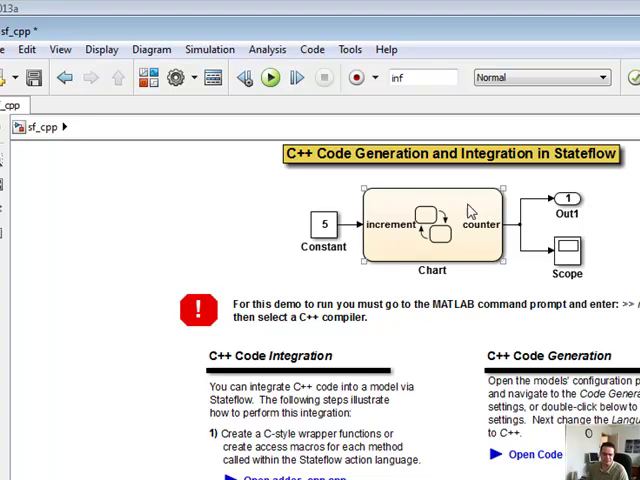
mouse_move(448, 232)
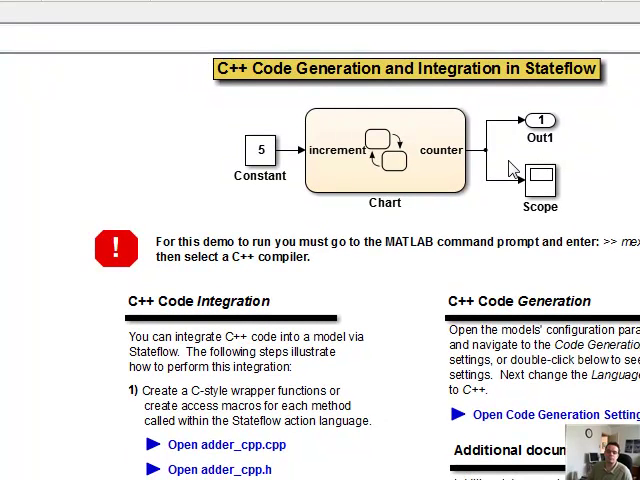
mouse_move(558, 244)
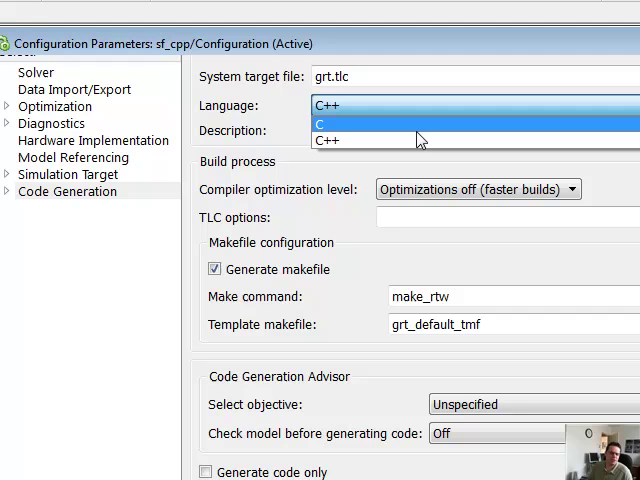
mouse_move(420, 140)
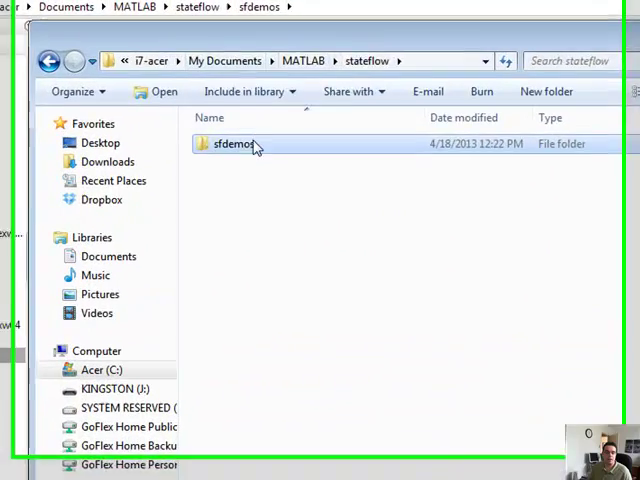
Browse into sfdemos and the sf_cpp build folder and look through its C++ sources and headers
double_click(234, 144)
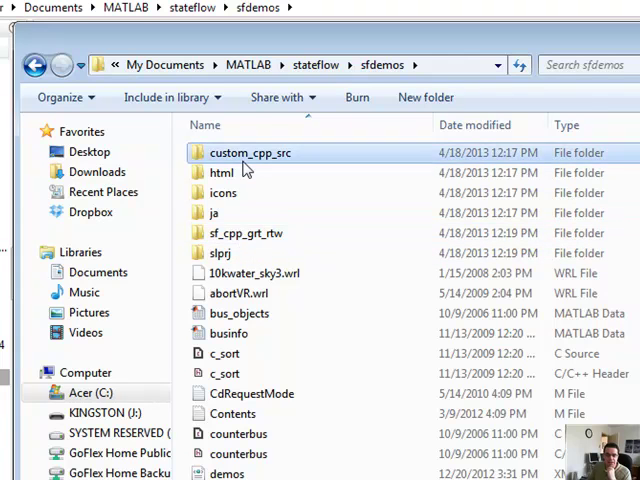
double_click(252, 152)
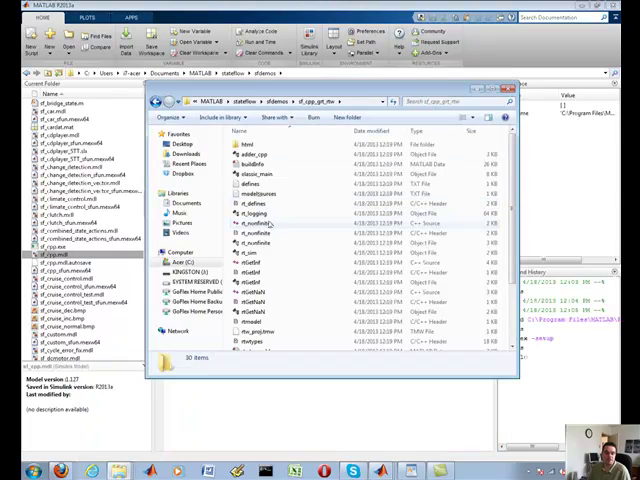
mouse_move(280, 304)
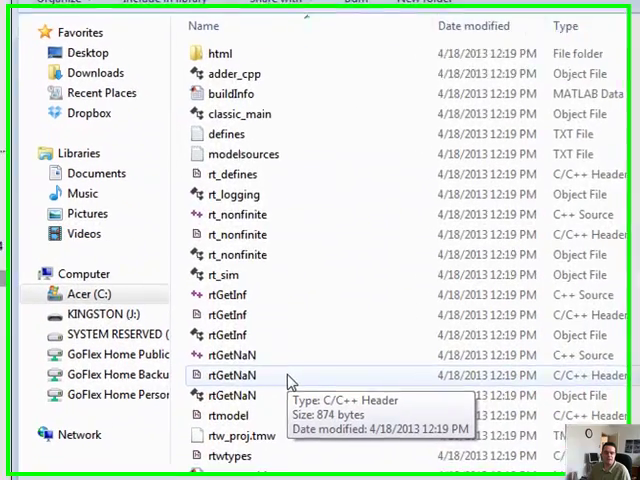
scroll("down", 3)
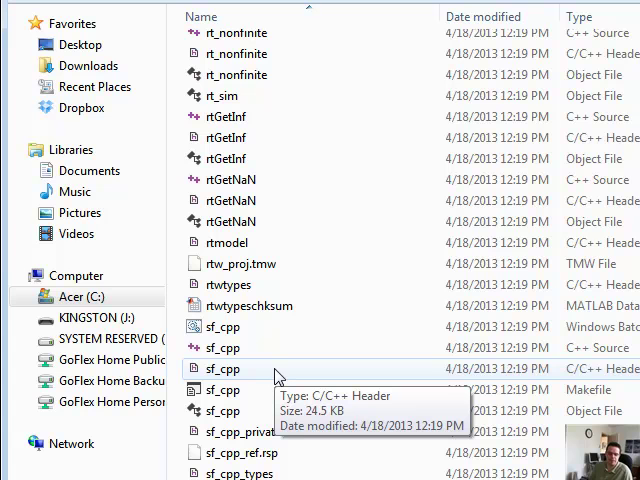
scroll("up", 3)
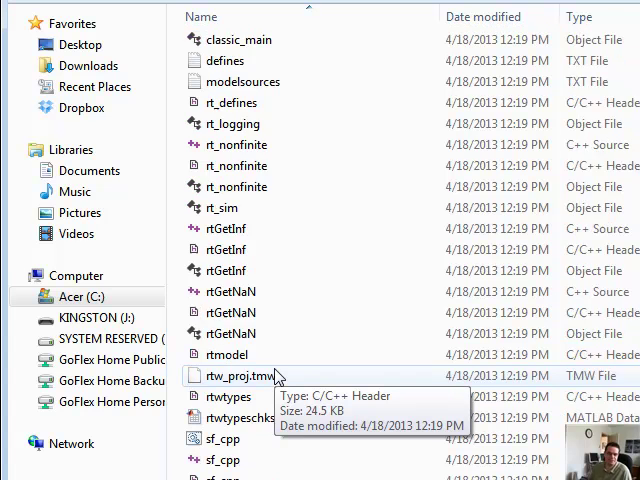
scroll("up", 3)
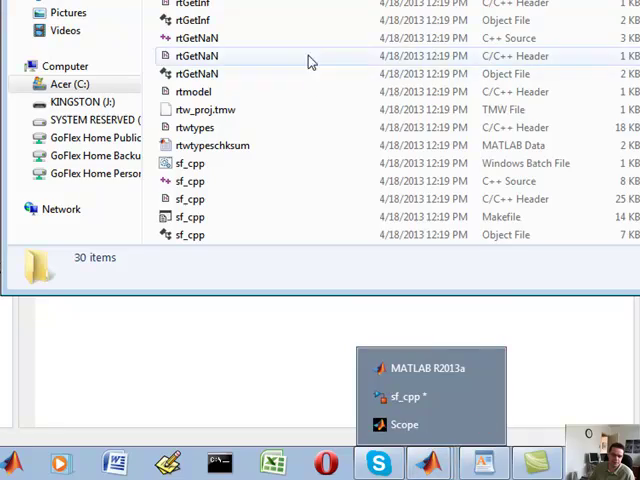
Bring the MATLAB window back to the front
left_click(432, 368)
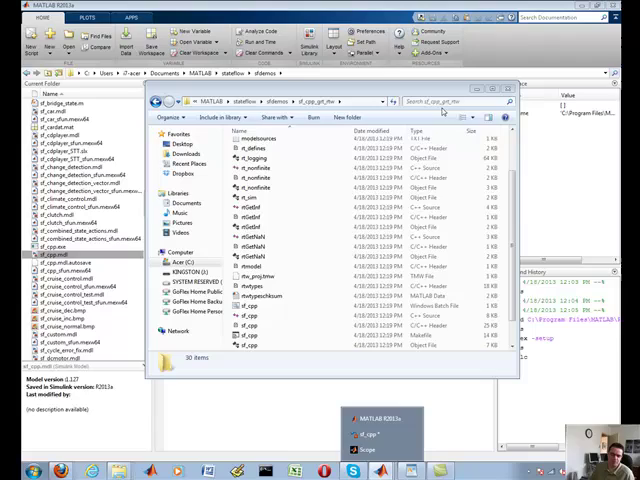
scroll("up", 3)
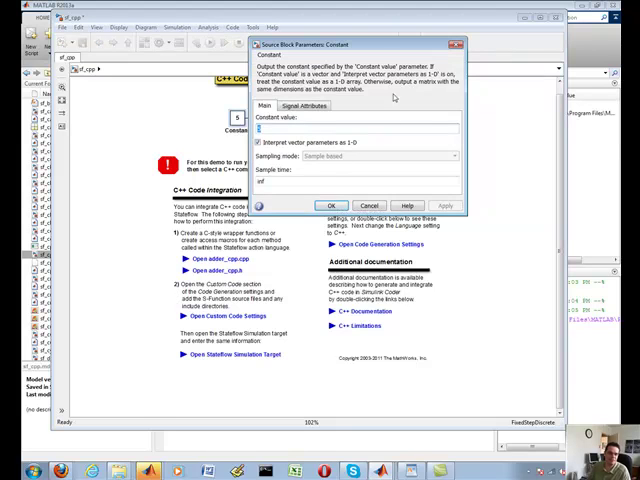
Close the Constant block settings and review the Out1 block's Signal Attributes
left_click(340, 204)
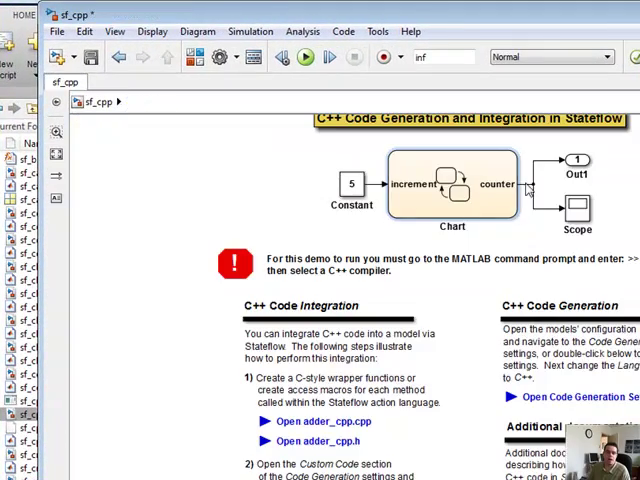
double_click(576, 160)
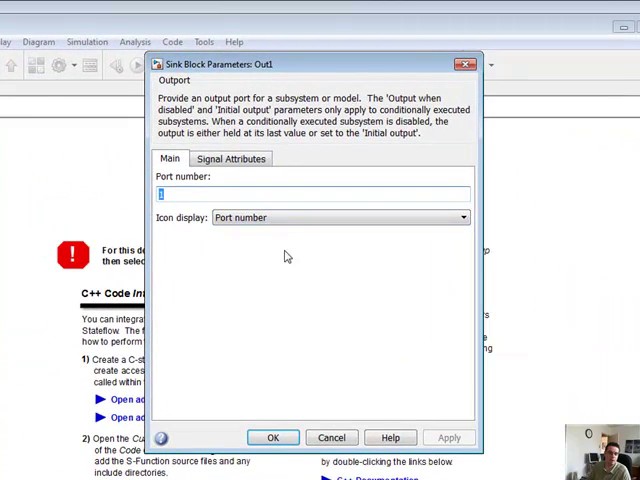
left_click(232, 158)
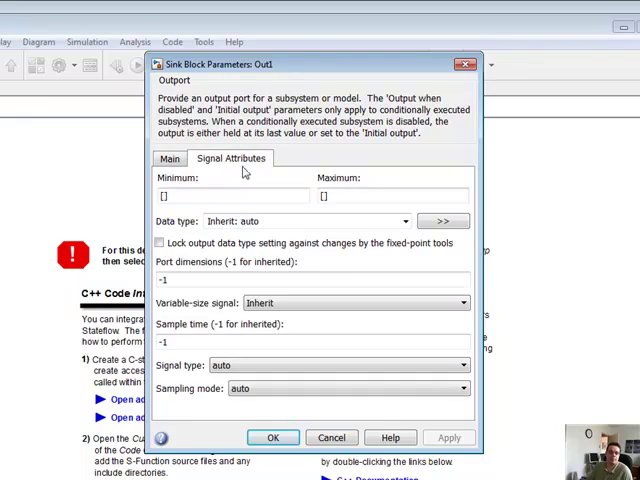
left_click(272, 436)
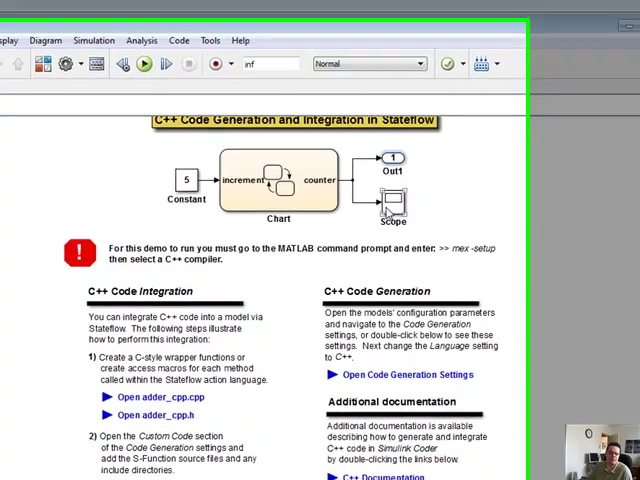
Show the Scope's empty signal display, then switch to the file browser window
double_click(392, 196)
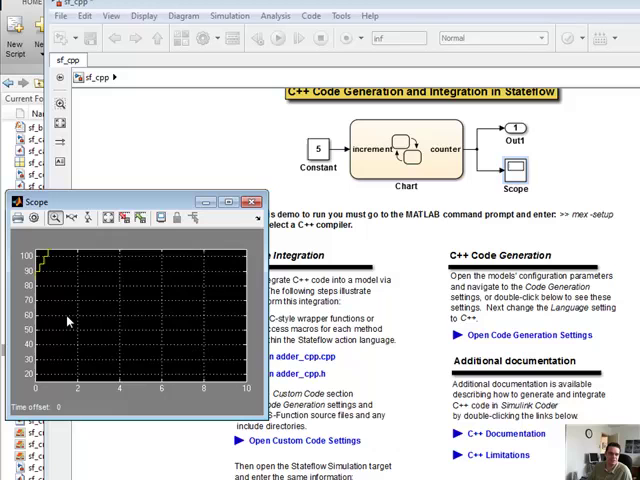
mouse_move(172, 362)
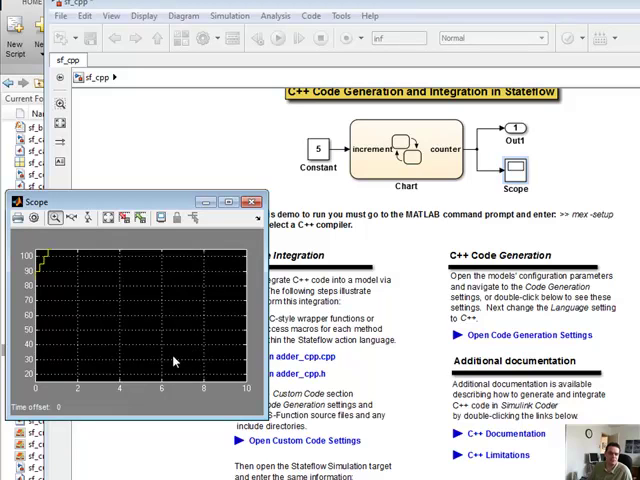
mouse_move(60, 284)
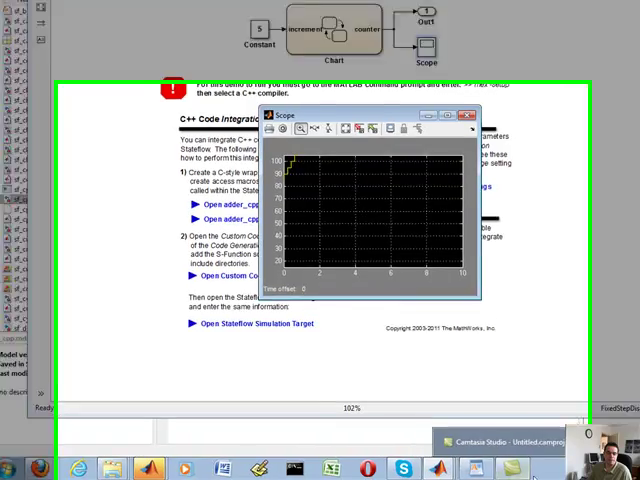
left_click(64, 468)
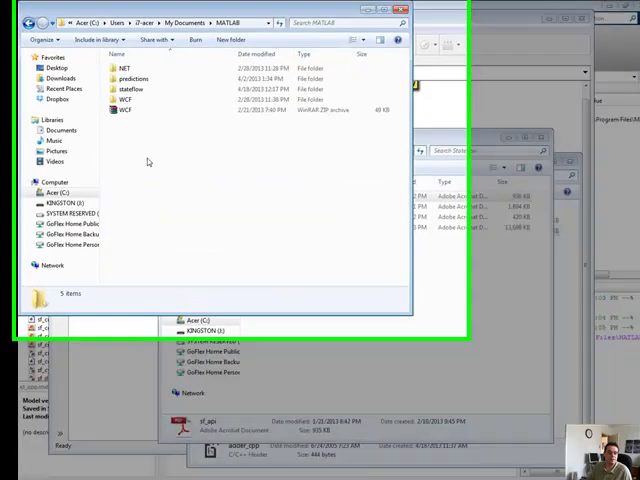
Browse into stateflow > sfdemos and scroll down toward the sf_cpp Application entry
double_click(132, 88)
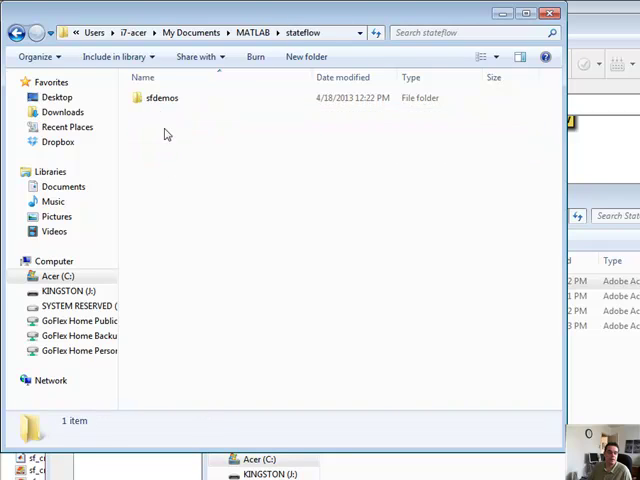
double_click(162, 96)
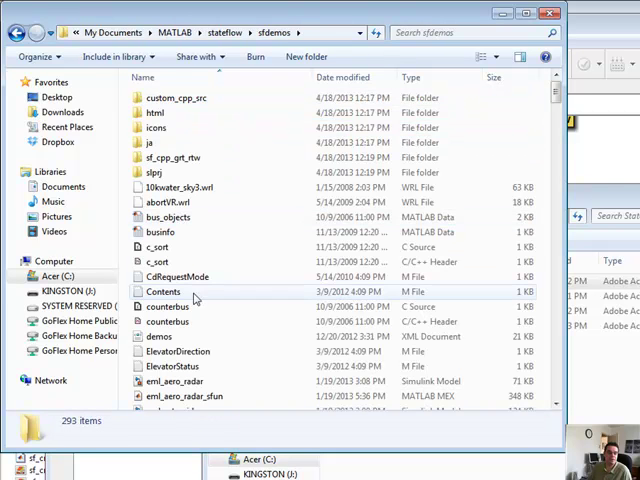
scroll("down", 3)
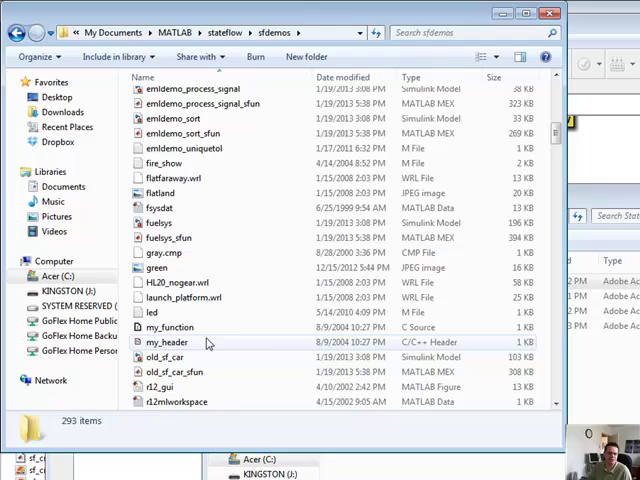
scroll("down", 3)
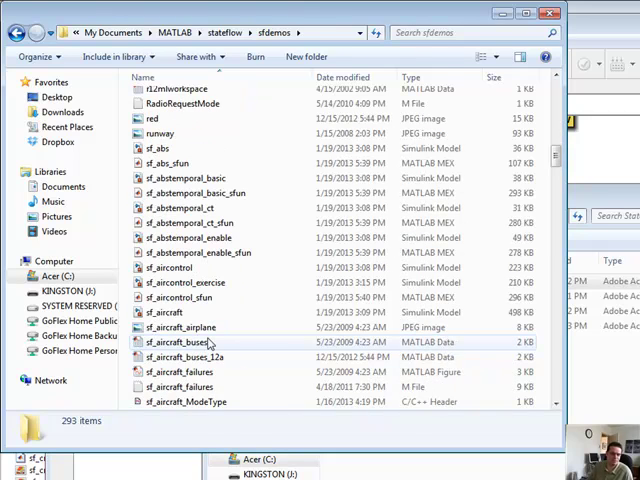
scroll("down", 3)
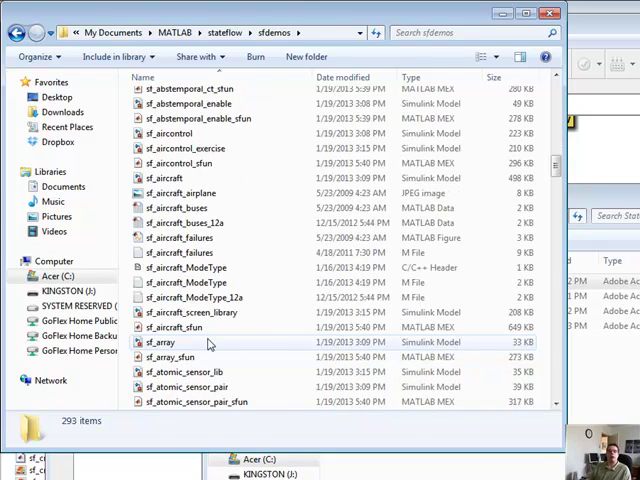
scroll("down", 3)
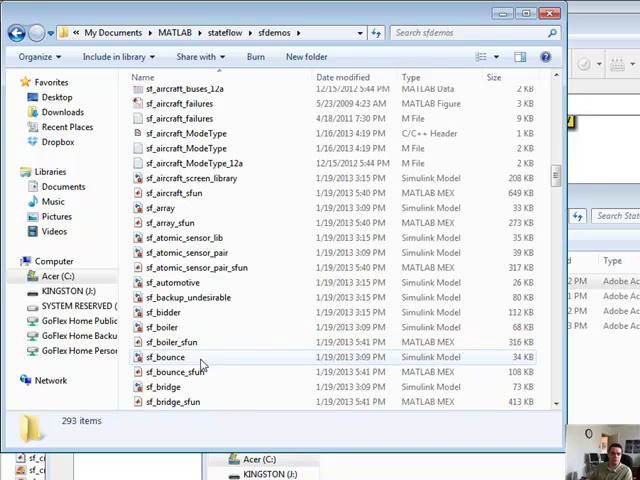
scroll("down", 3)
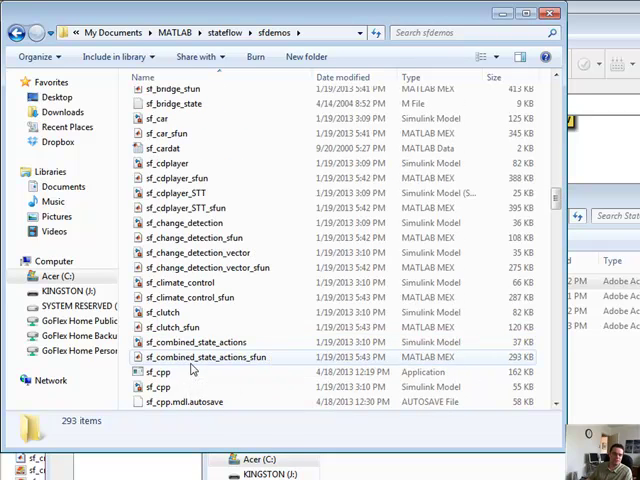
mouse_move(468, 364)
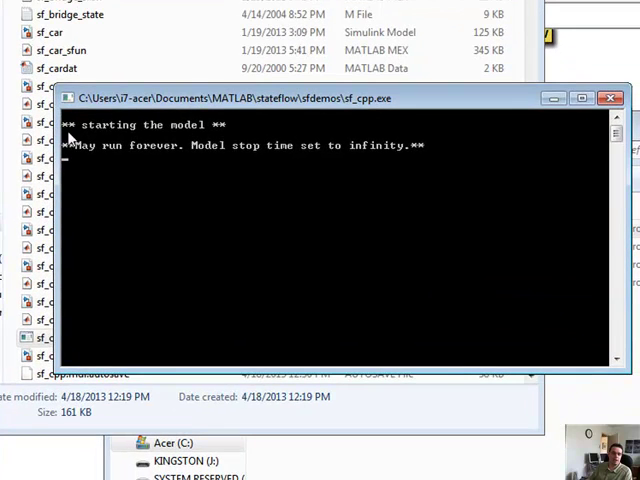
mouse_move(230, 158)
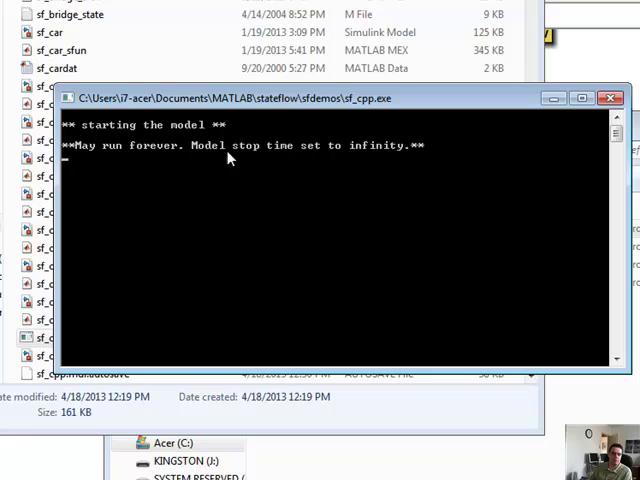
mouse_move(564, 148)
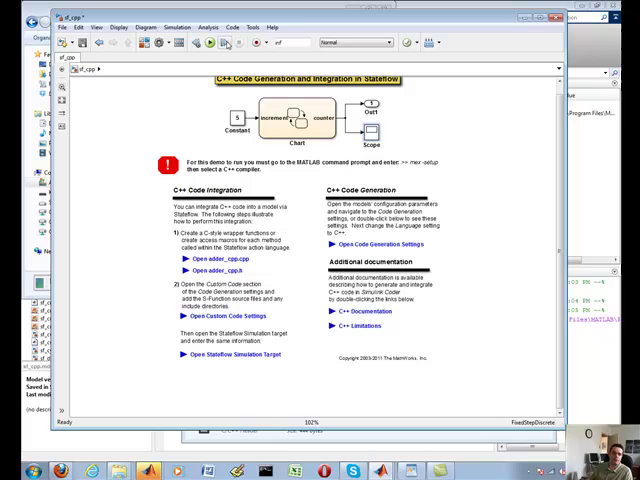
mouse_move(210, 42)
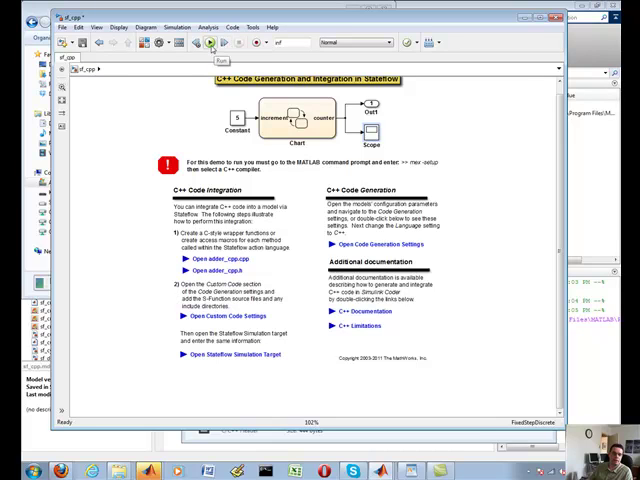
View the scope's 0-100 triangle wave, then the chart's under_100 and over_100 states
left_click(210, 40)
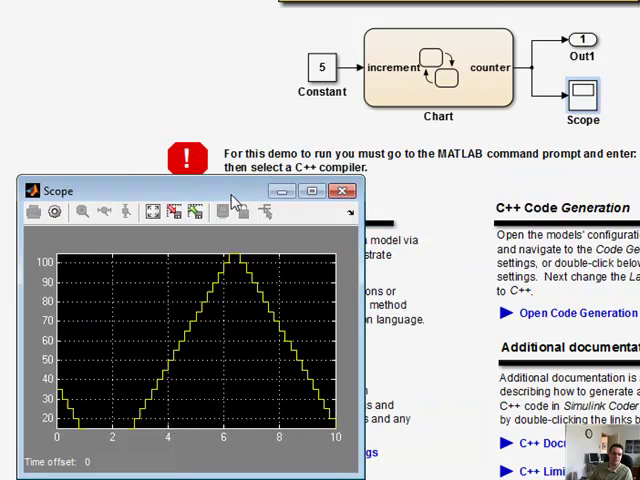
left_click(344, 190)
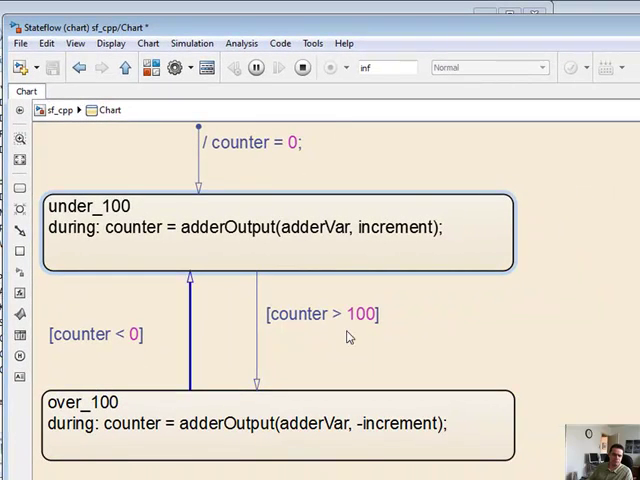
left_click(280, 424)
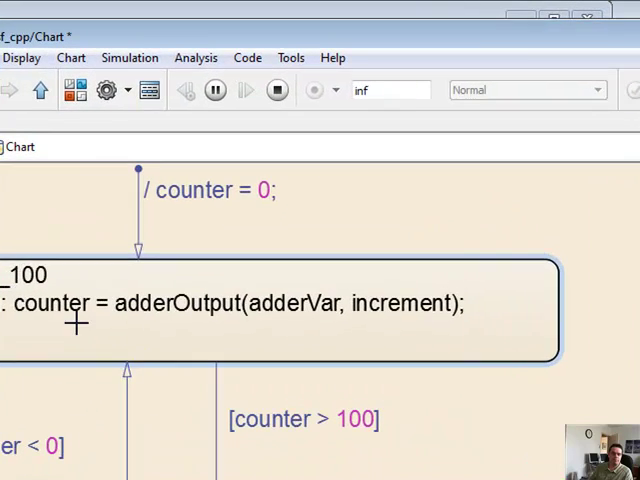
mouse_move(520, 336)
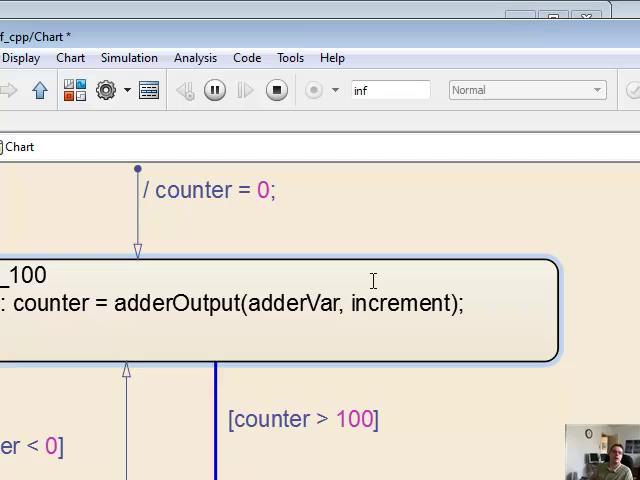
mouse_move(460, 334)
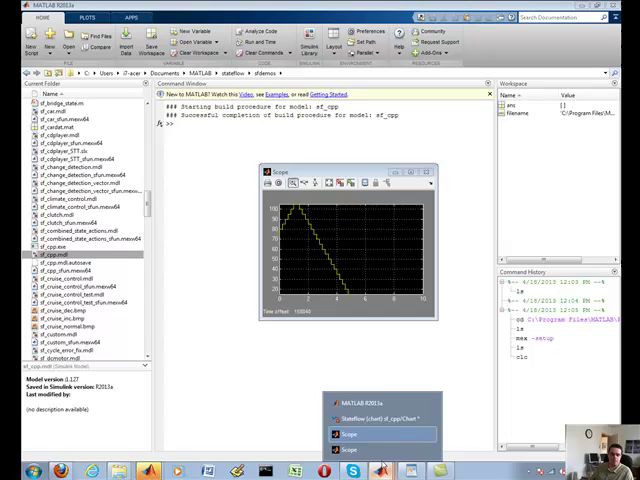
Bring the sf_cpp model window forward after the successful build message
left_click(348, 434)
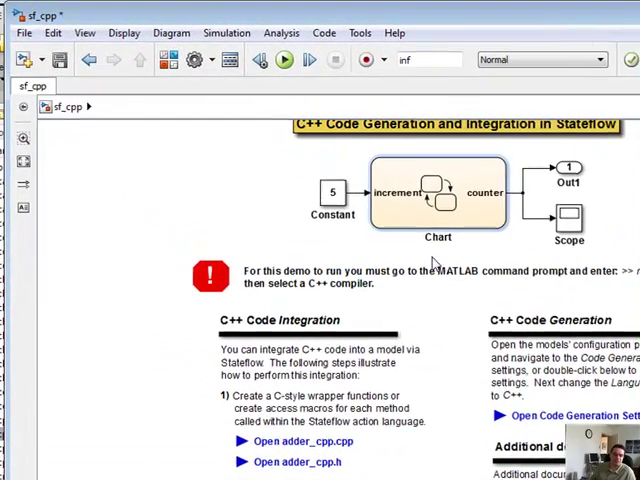
mouse_move(314, 214)
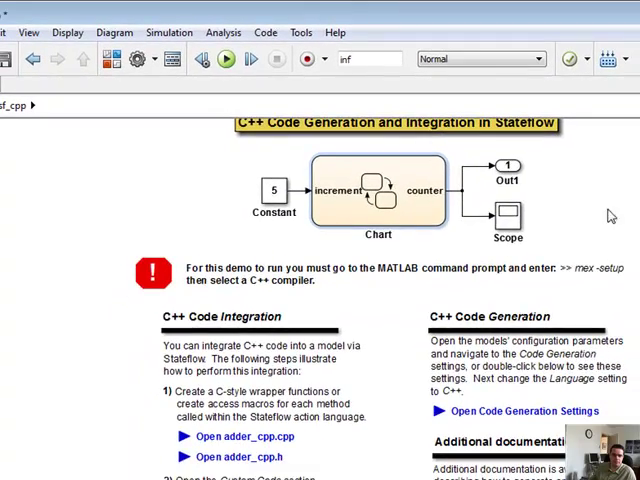
double_click(378, 190)
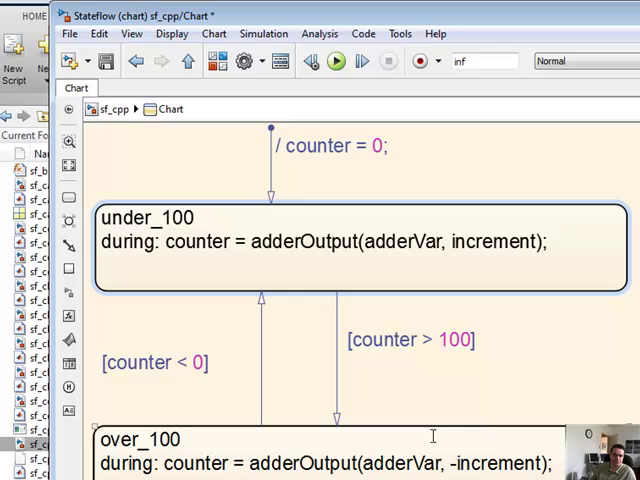
left_click(114, 108)
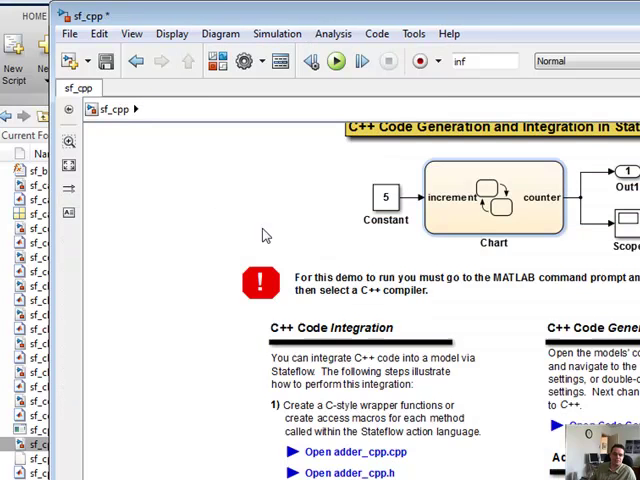
mouse_move(398, 250)
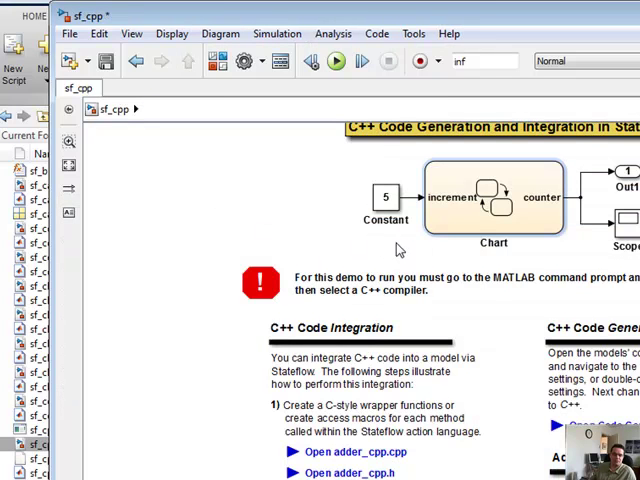
mouse_move(428, 240)
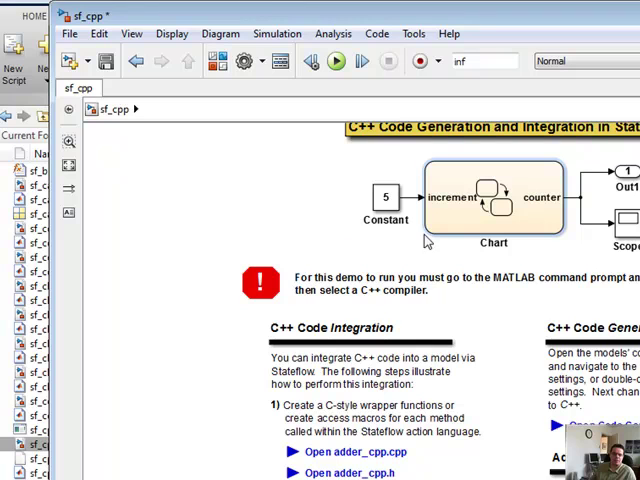
mouse_move(404, 158)
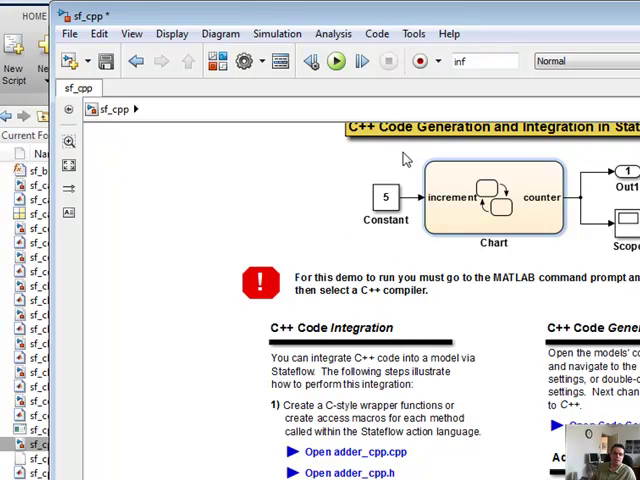
mouse_move(392, 156)
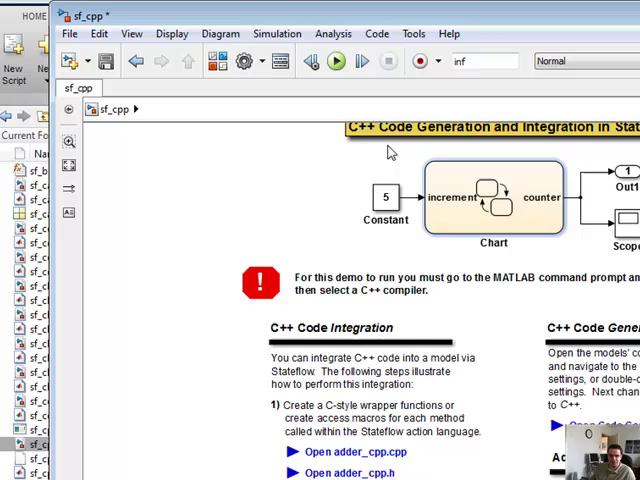
right_click(384, 196)
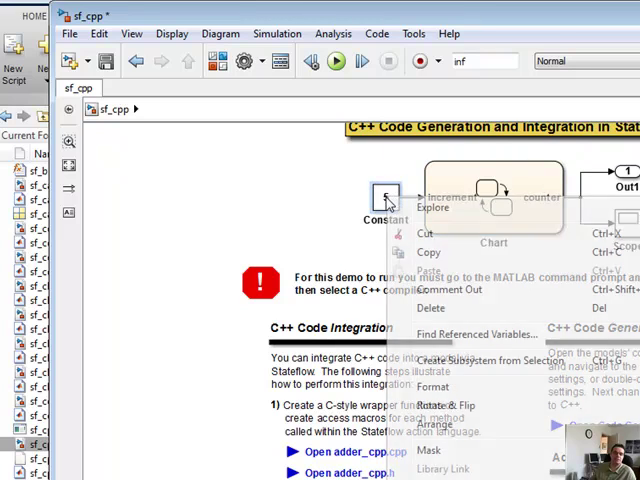
left_click(404, 236)
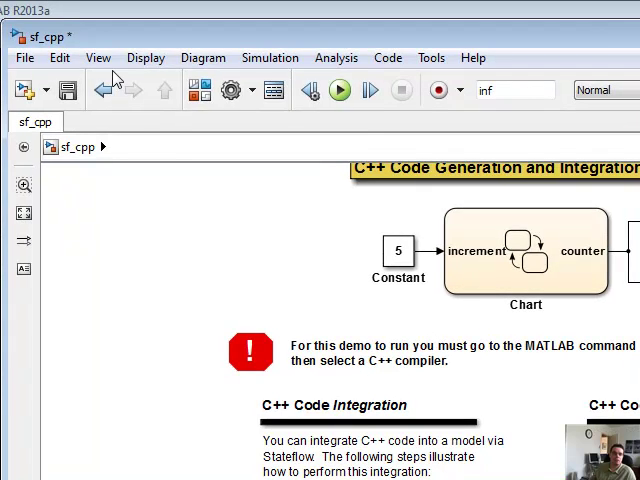
left_click(146, 56)
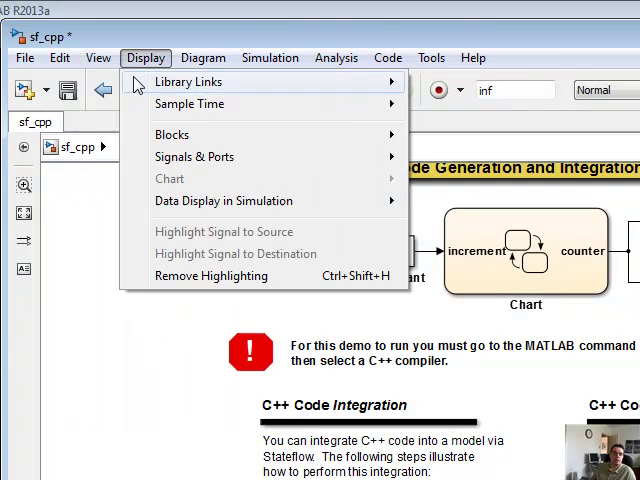
left_click(284, 318)
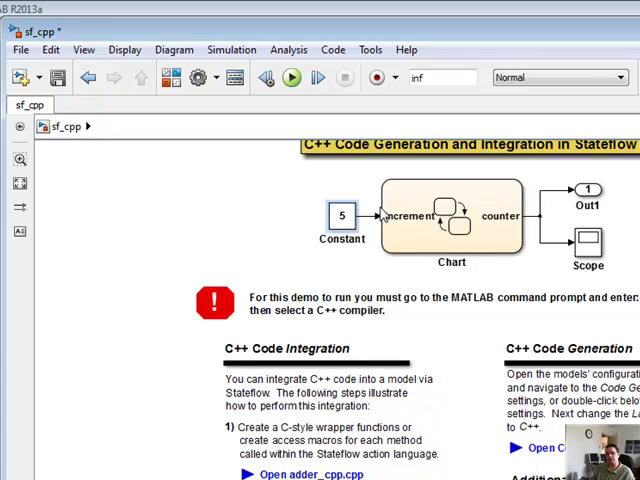
mouse_move(608, 256)
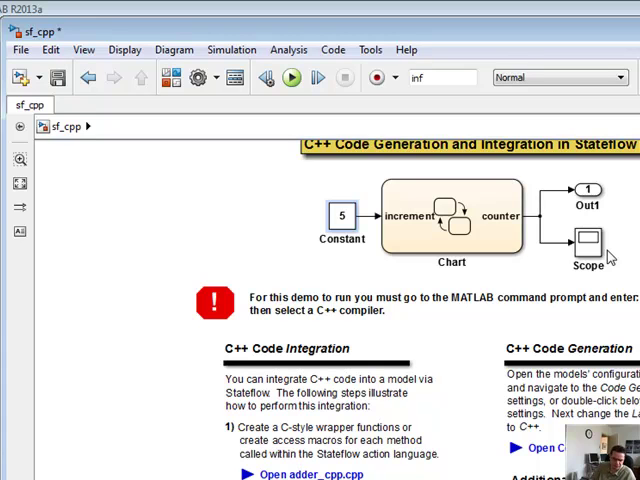
mouse_move(608, 256)
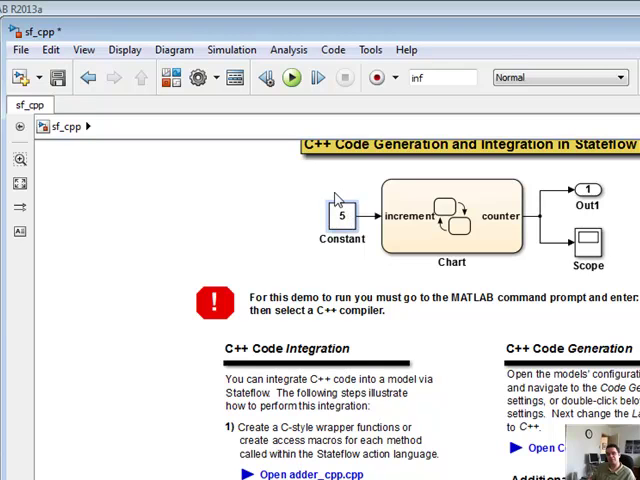
mouse_move(310, 178)
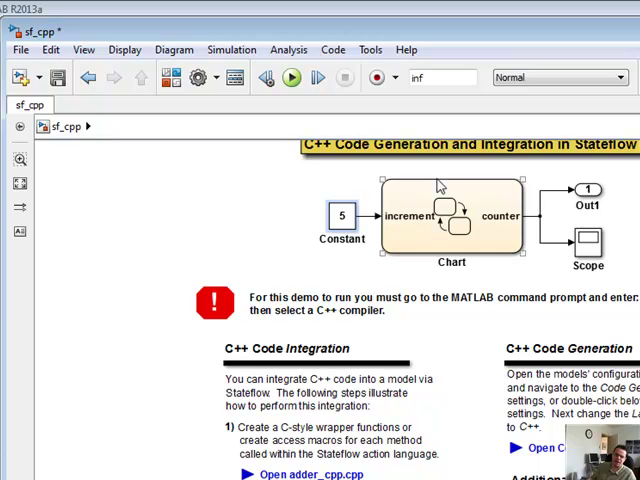
mouse_move(380, 204)
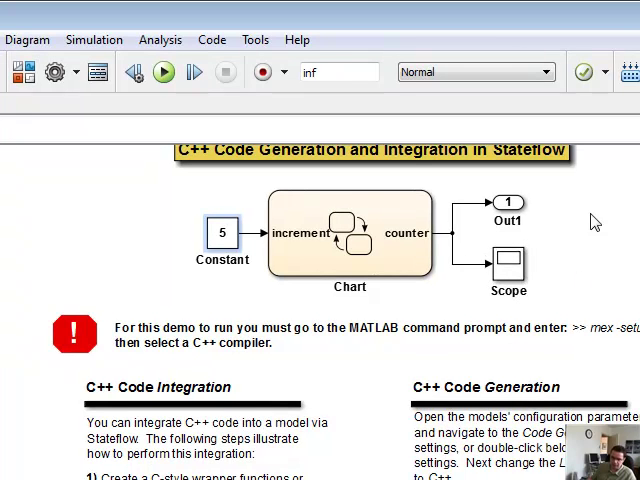
mouse_move(612, 288)
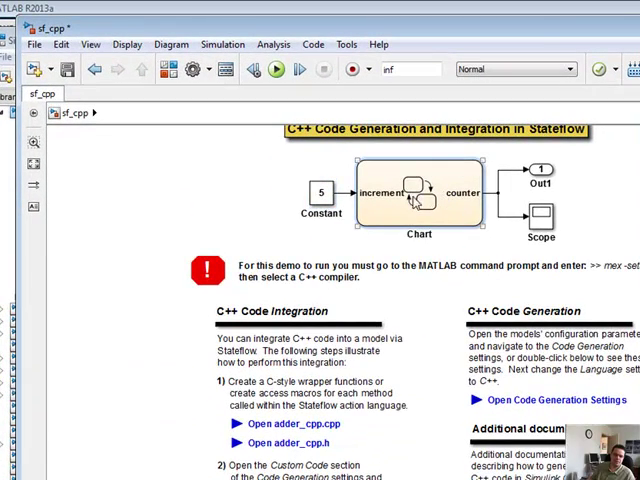
double_click(410, 192)
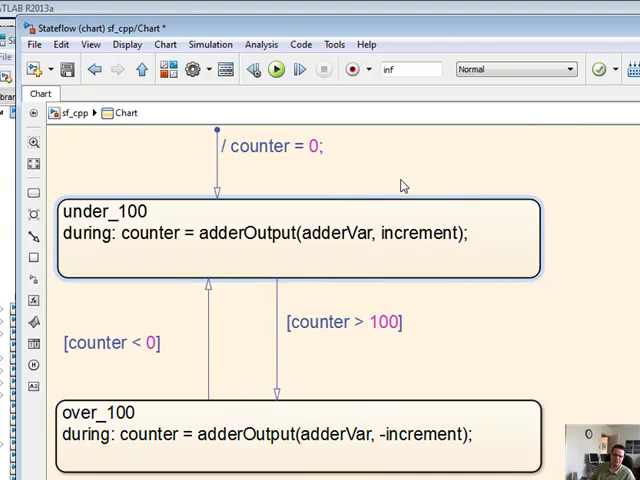
mouse_move(52, 98)
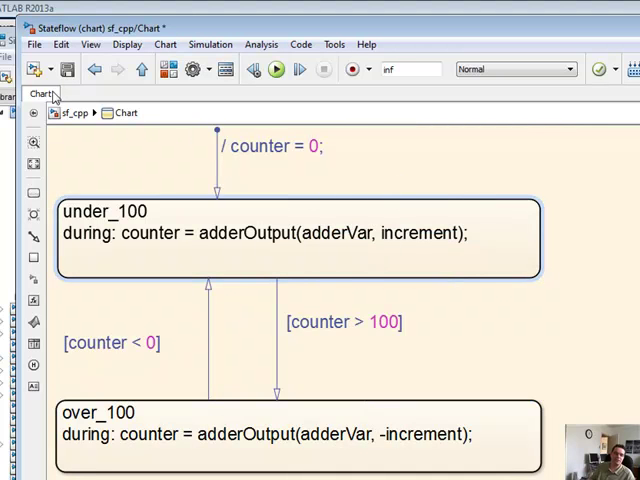
left_click(76, 112)
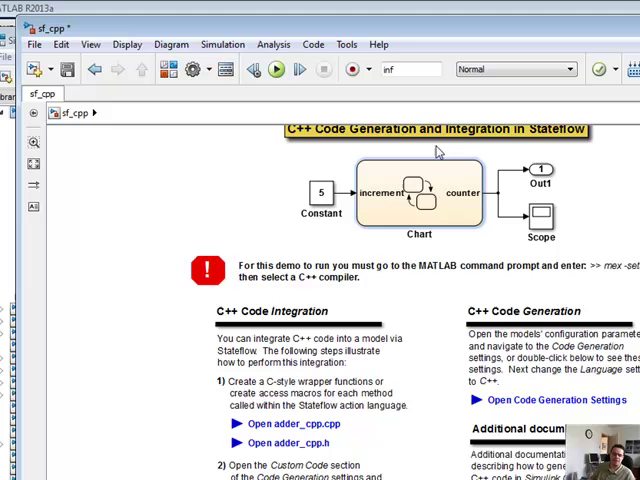
mouse_move(444, 256)
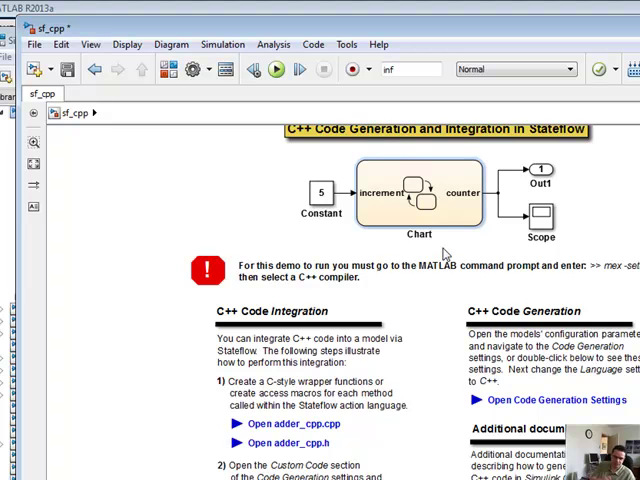
mouse_move(576, 144)
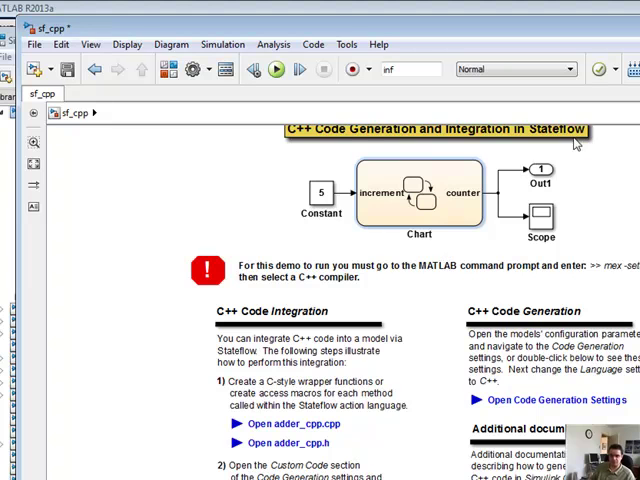
left_click(416, 192)
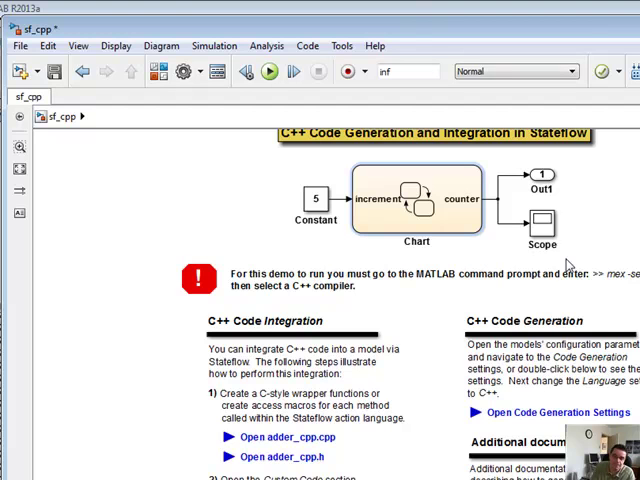
mouse_move(400, 266)
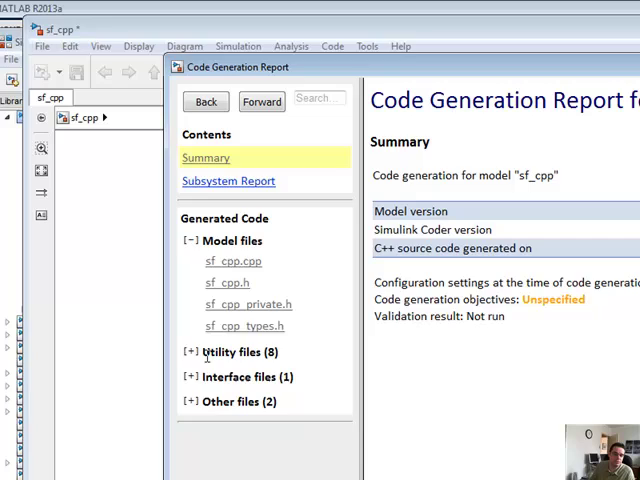
Read sf_cpp.cpp through its update, initialize and terminate functions confirming createAdder/deleteAdder, then dismiss the report
left_click(184, 352)
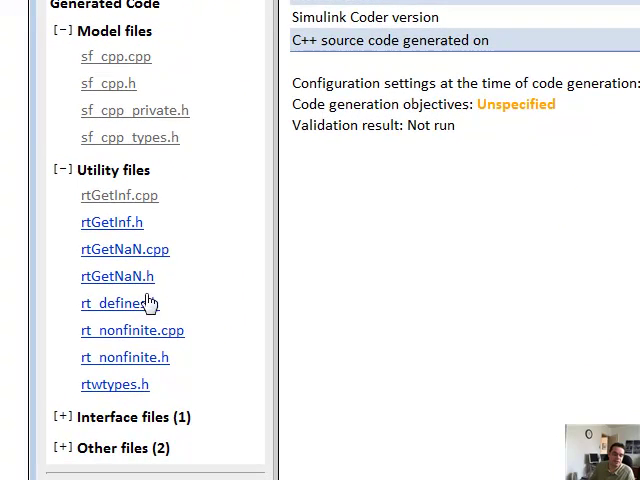
mouse_move(78, 428)
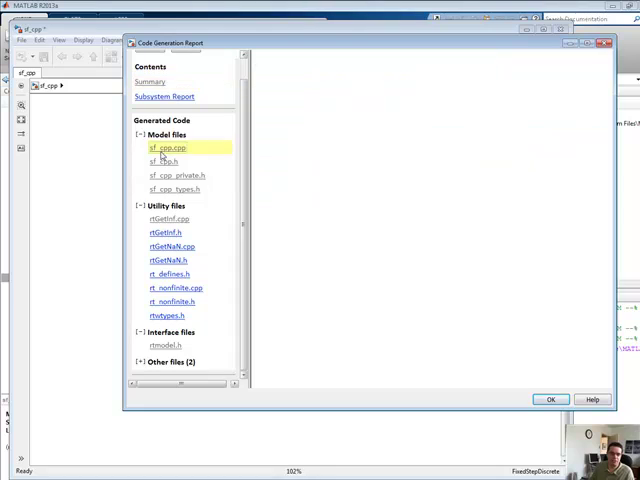
left_click(168, 148)
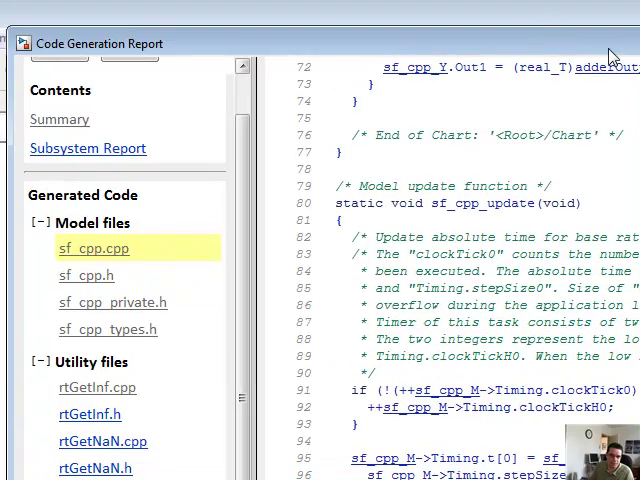
scroll("down", 3)
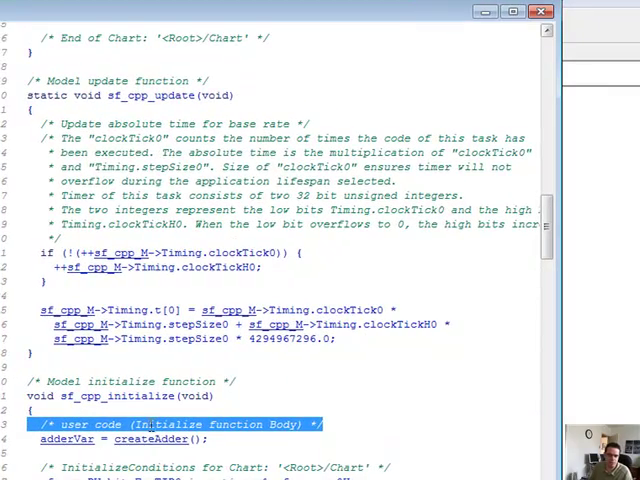
scroll("down", 3)
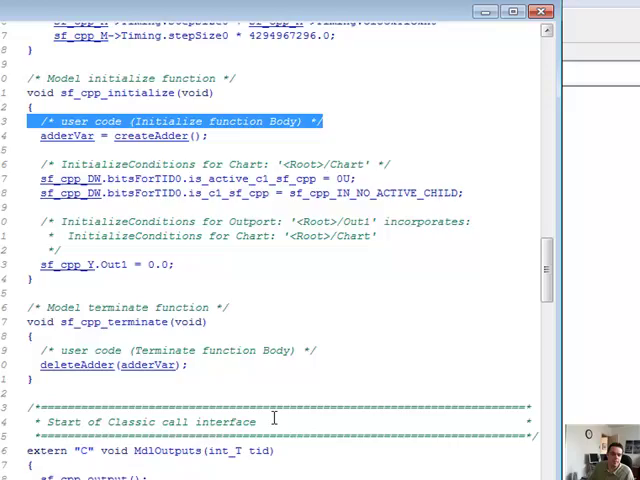
scroll("down", 3)
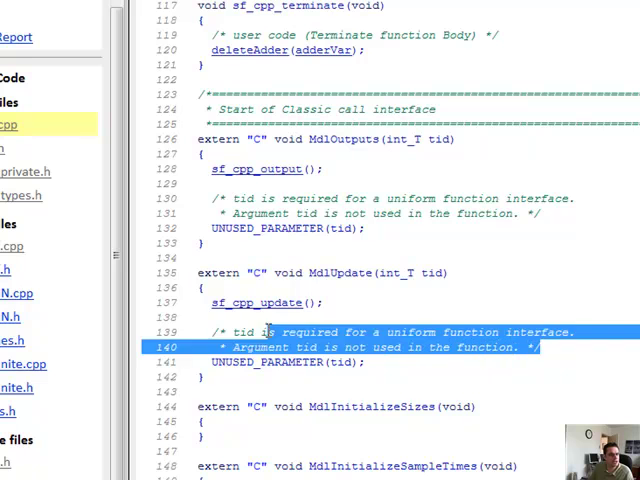
scroll("down", 3)
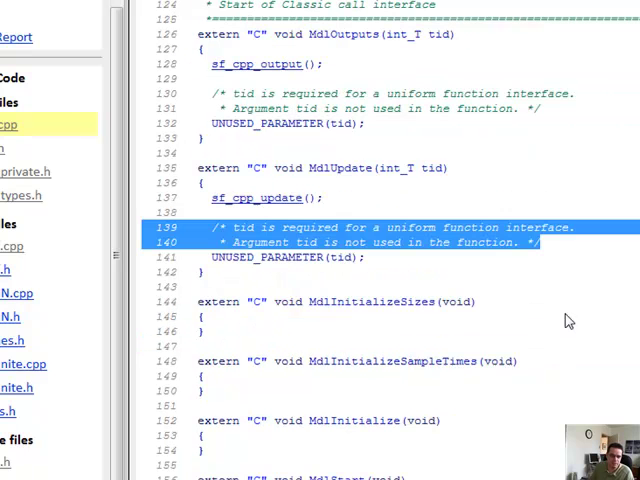
mouse_move(560, 308)
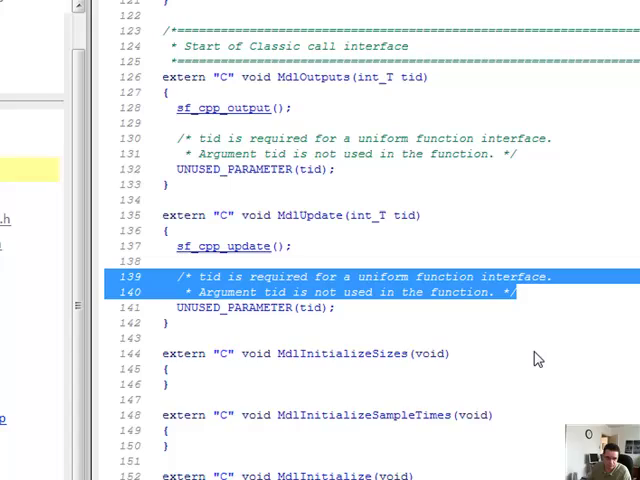
scroll("down", 3)
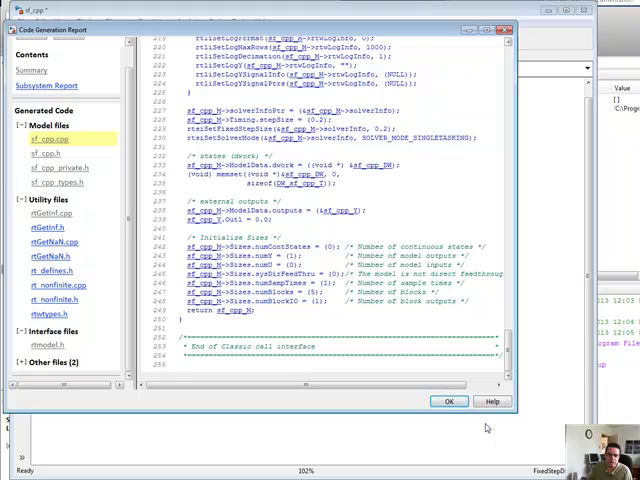
left_click(448, 400)
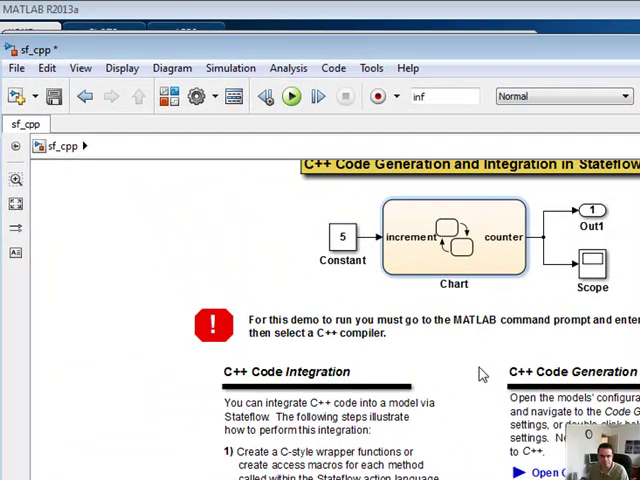
mouse_move(384, 324)
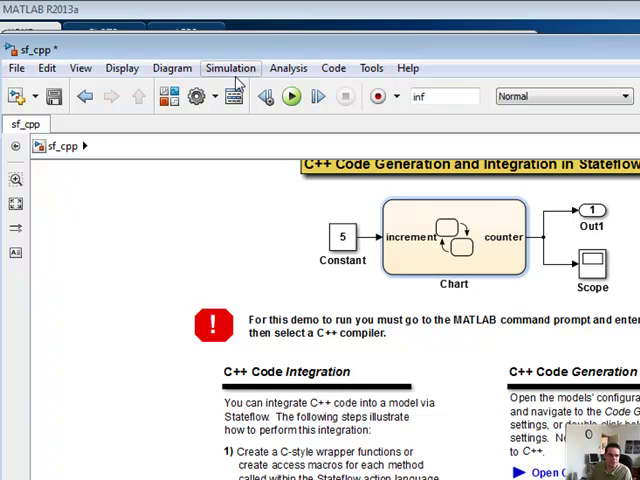
left_click(232, 68)
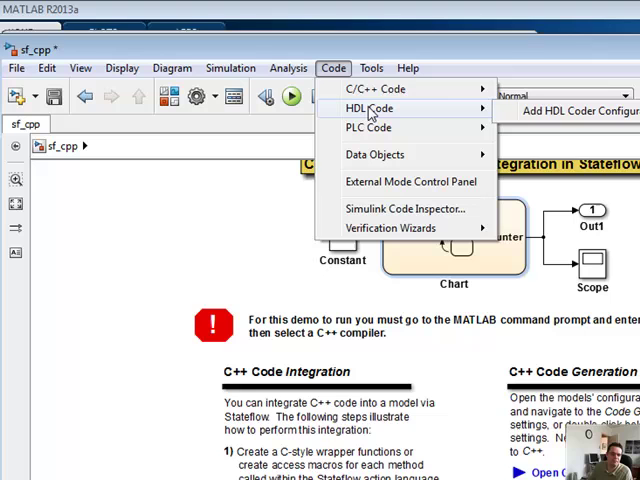
mouse_move(576, 112)
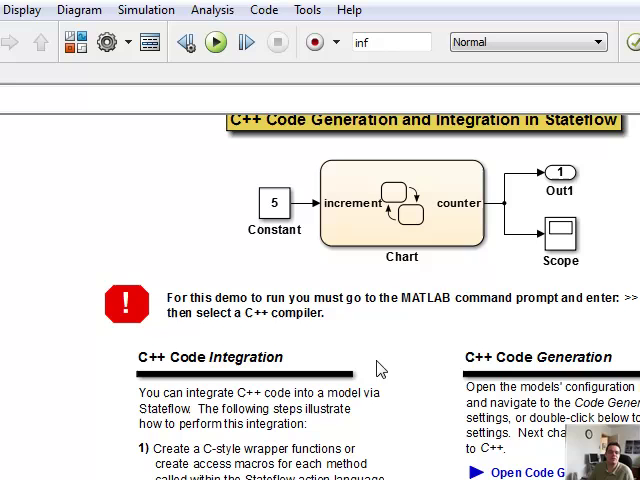
Reopen the Chart block to show the counter states with their adderOutput increment actions
double_click(400, 210)
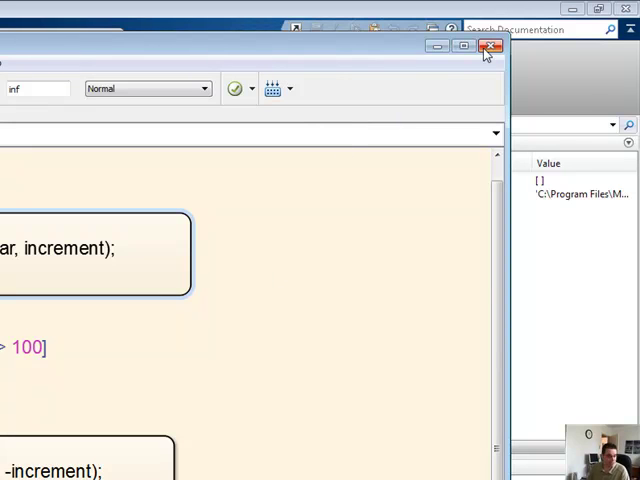
mouse_move(492, 48)
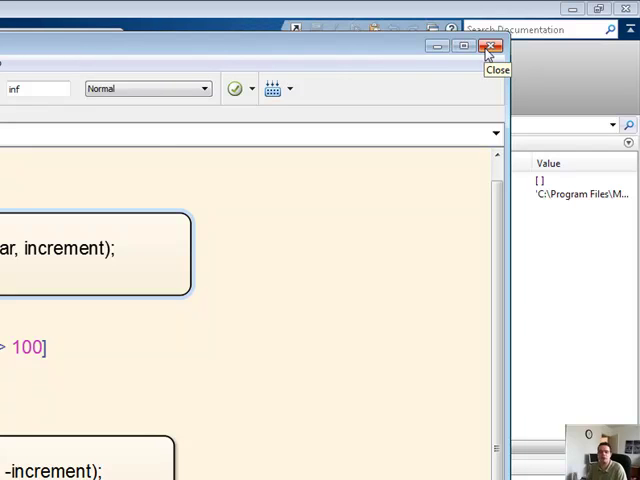
mouse_move(488, 46)
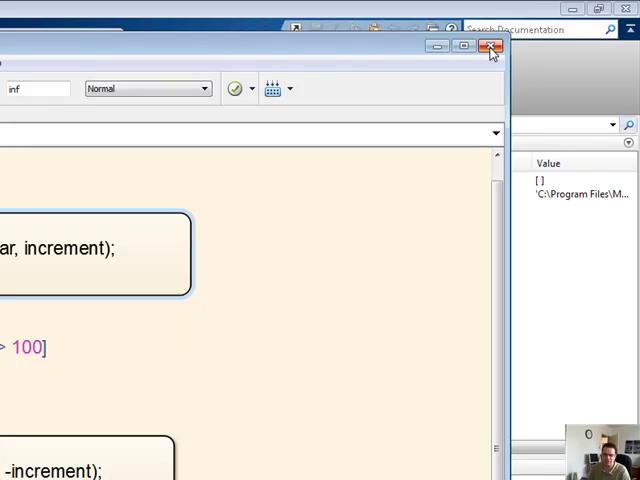
mouse_move(484, 56)
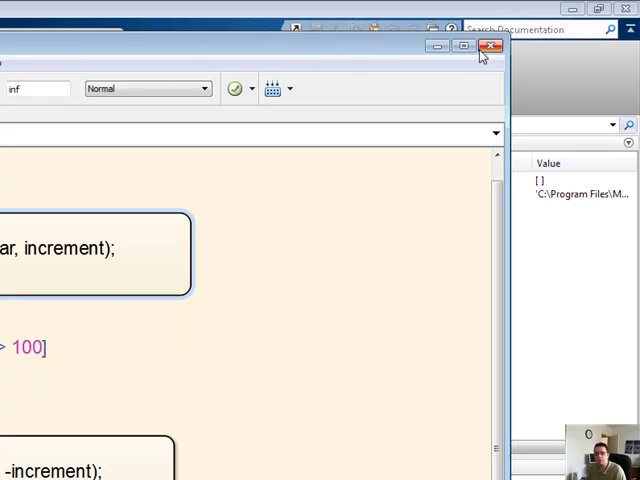